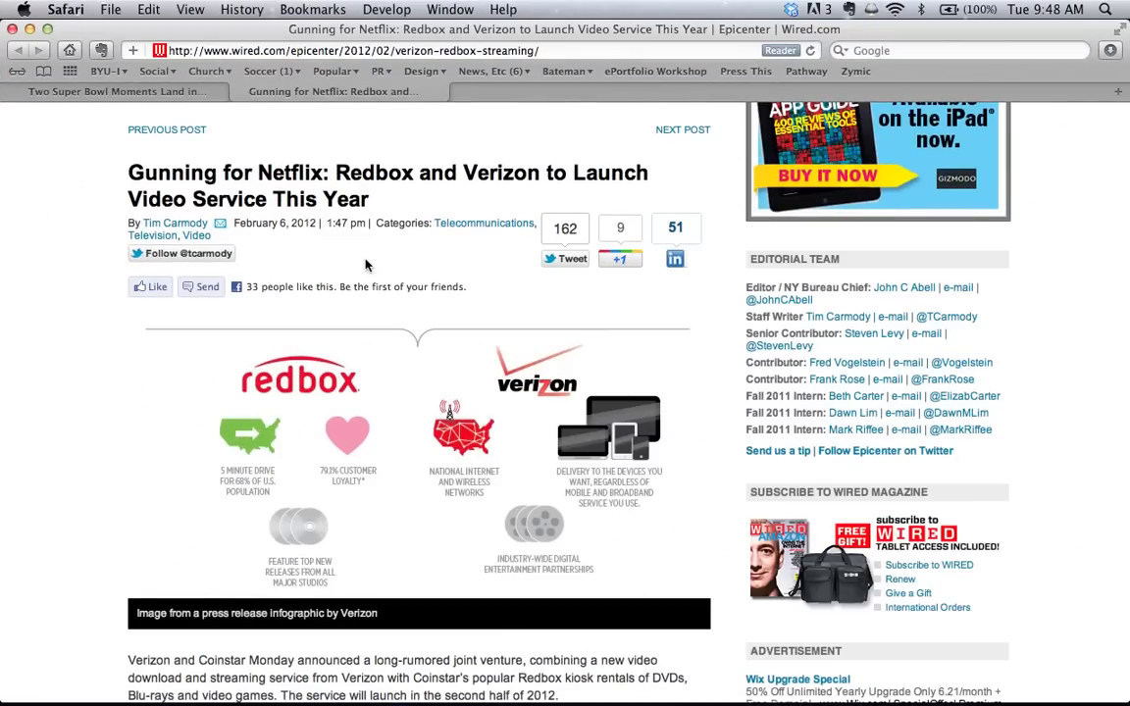
pyautogui.moveTo(490, 97)
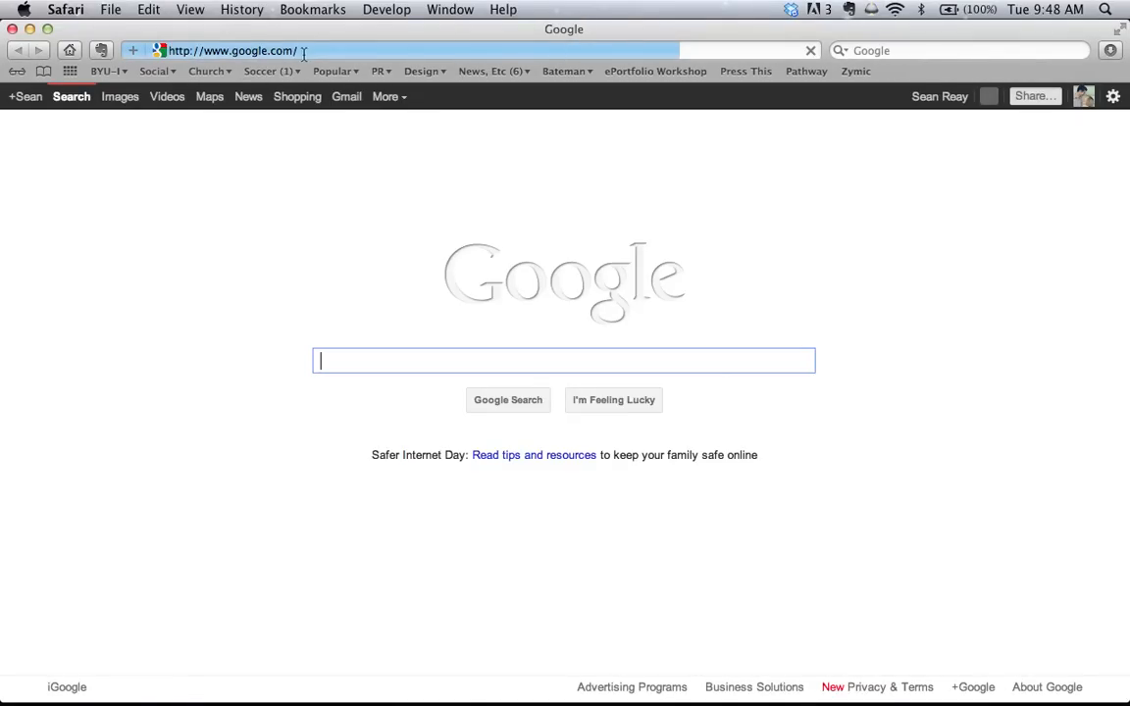
# Step: Navigate from the Wired article to youtube.com via the address bar
pyautogui.write('You')
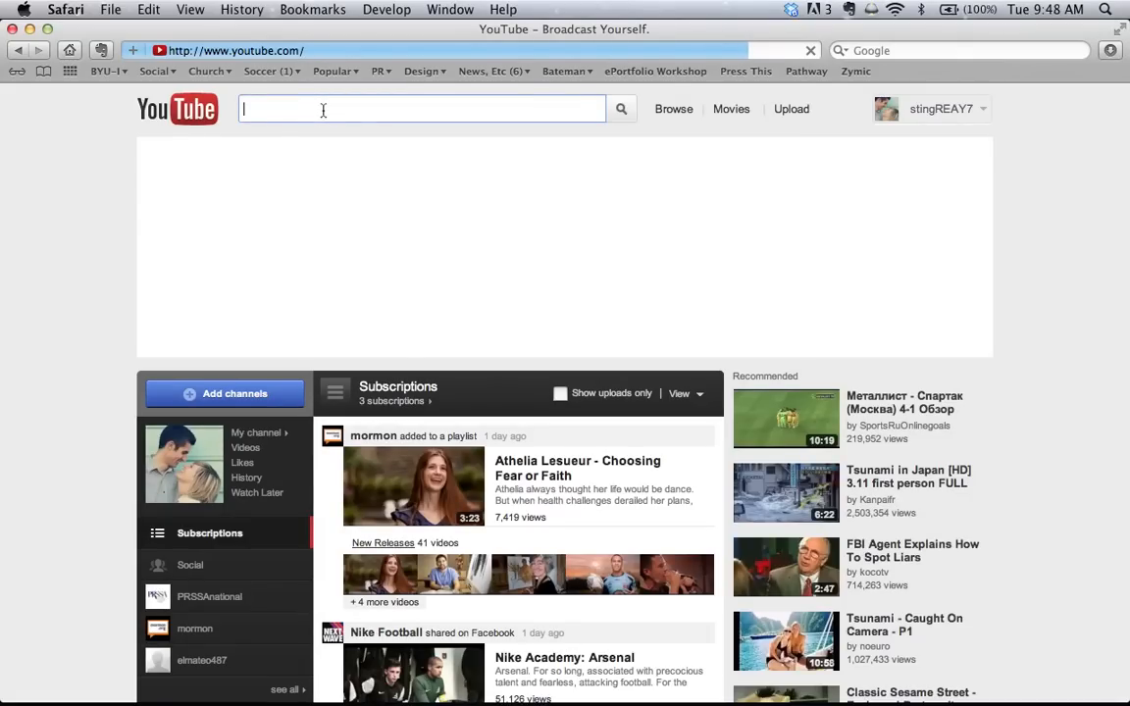
# Step: Search YouTube for 'surprised kitty' and start playing the Surprised Kitty (Original) video
pyautogui.write('Surpri')
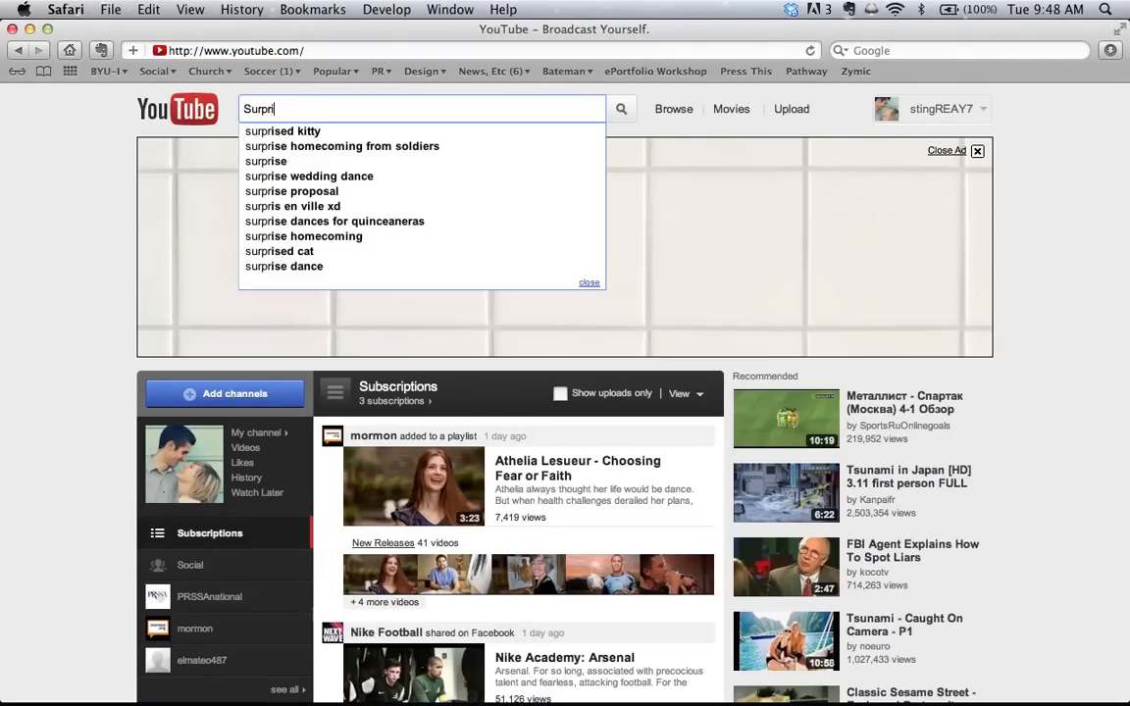
pyautogui.click(283, 130)
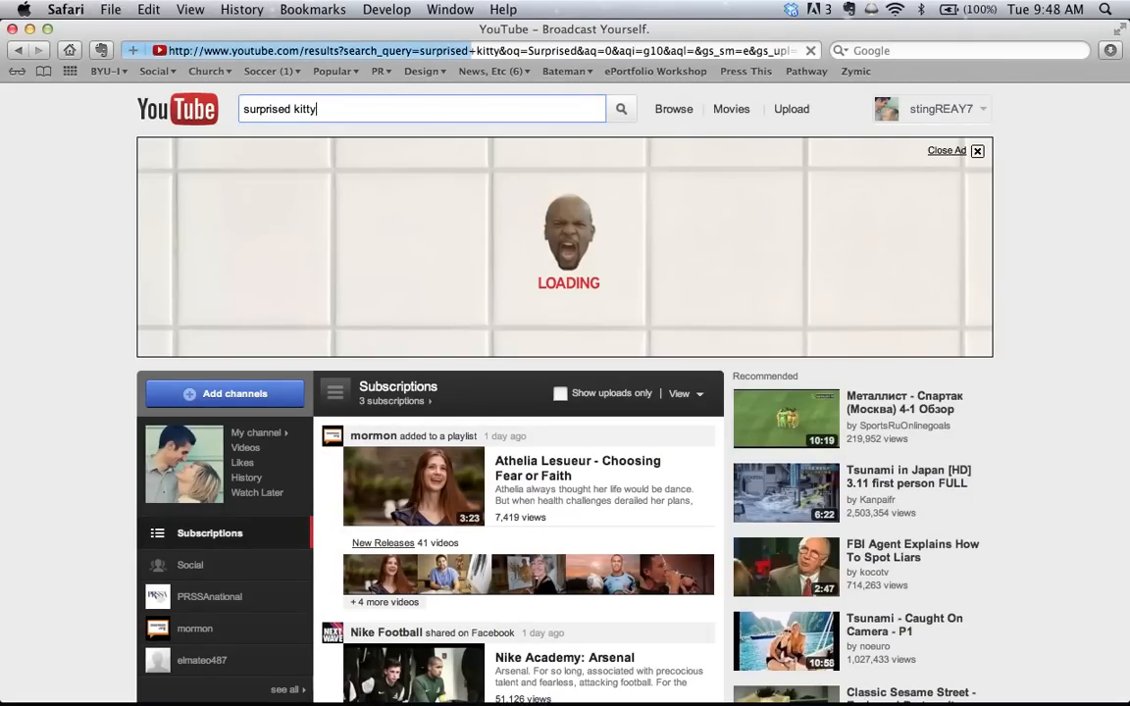
pyautogui.click(620, 108)
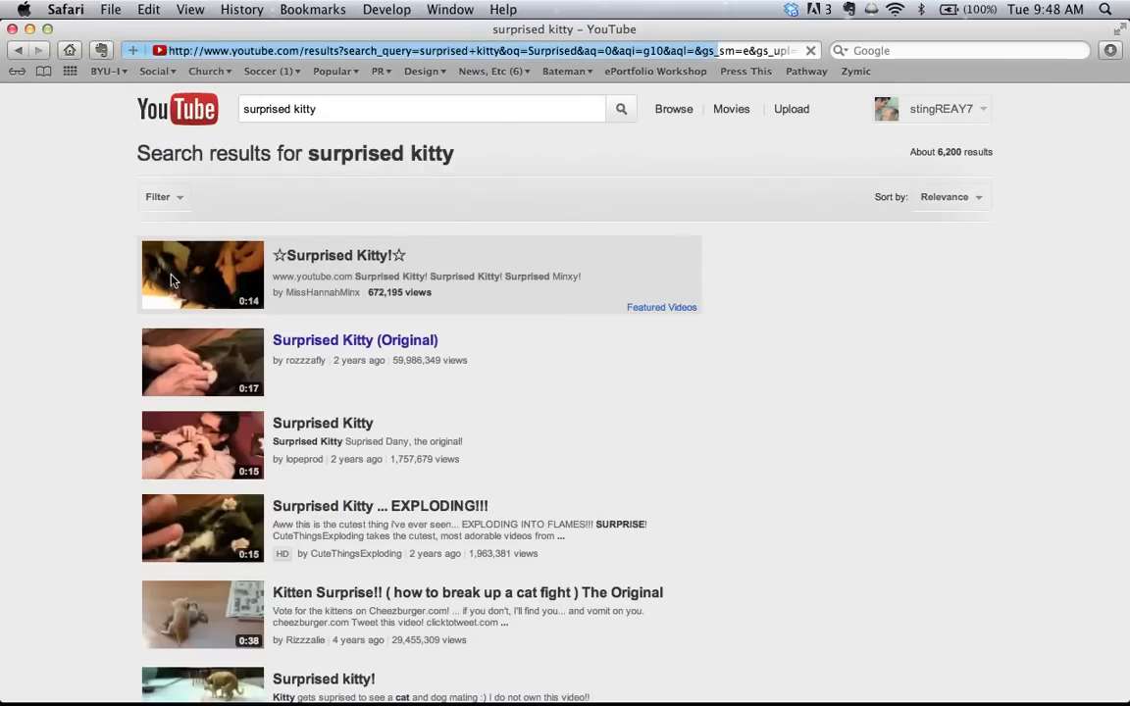
pyautogui.click(355, 339)
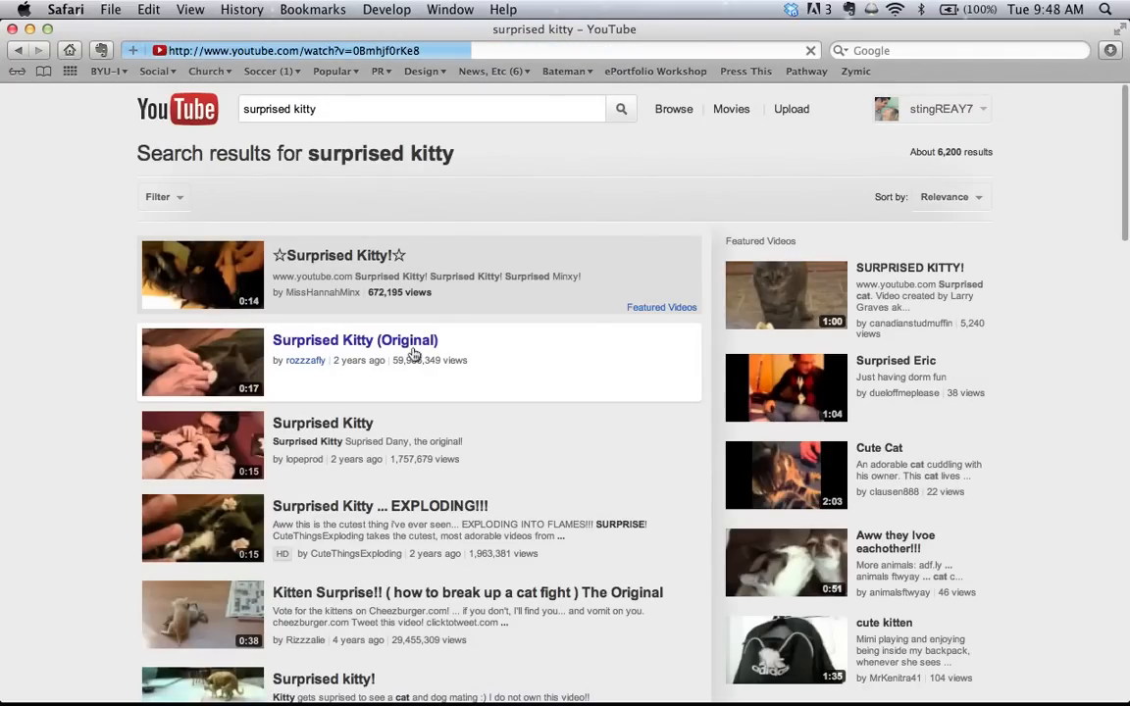
pyautogui.click(355, 339)
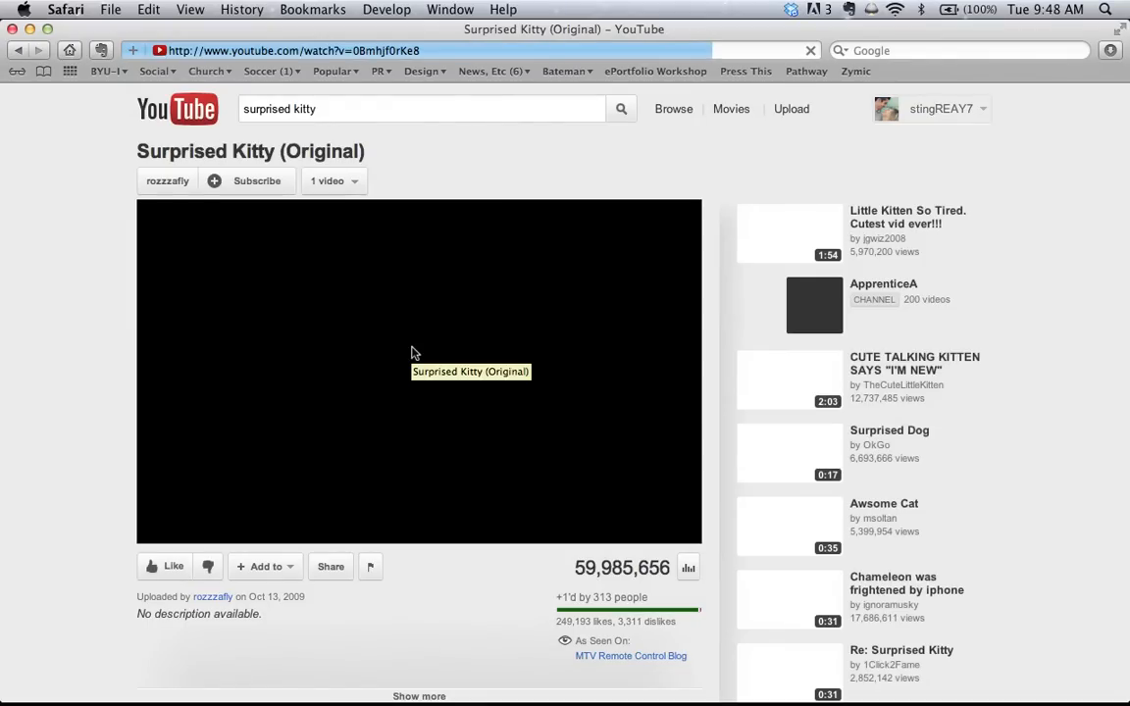
pyautogui.click(419, 371)
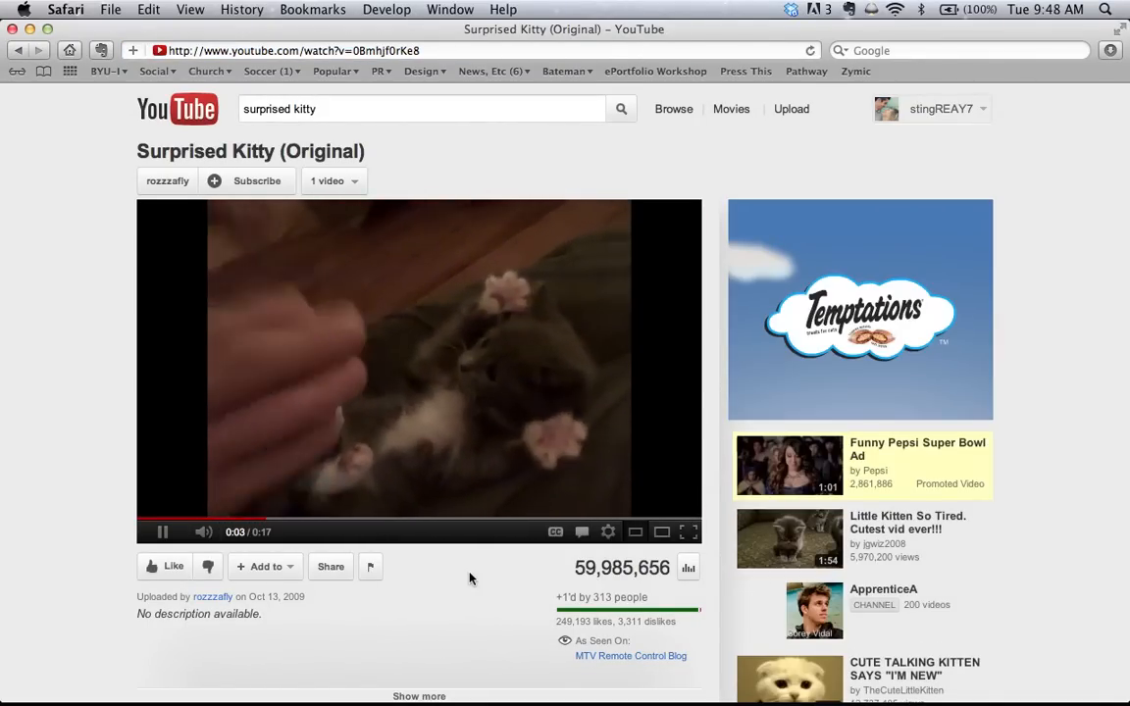
pyautogui.moveTo(369, 564)
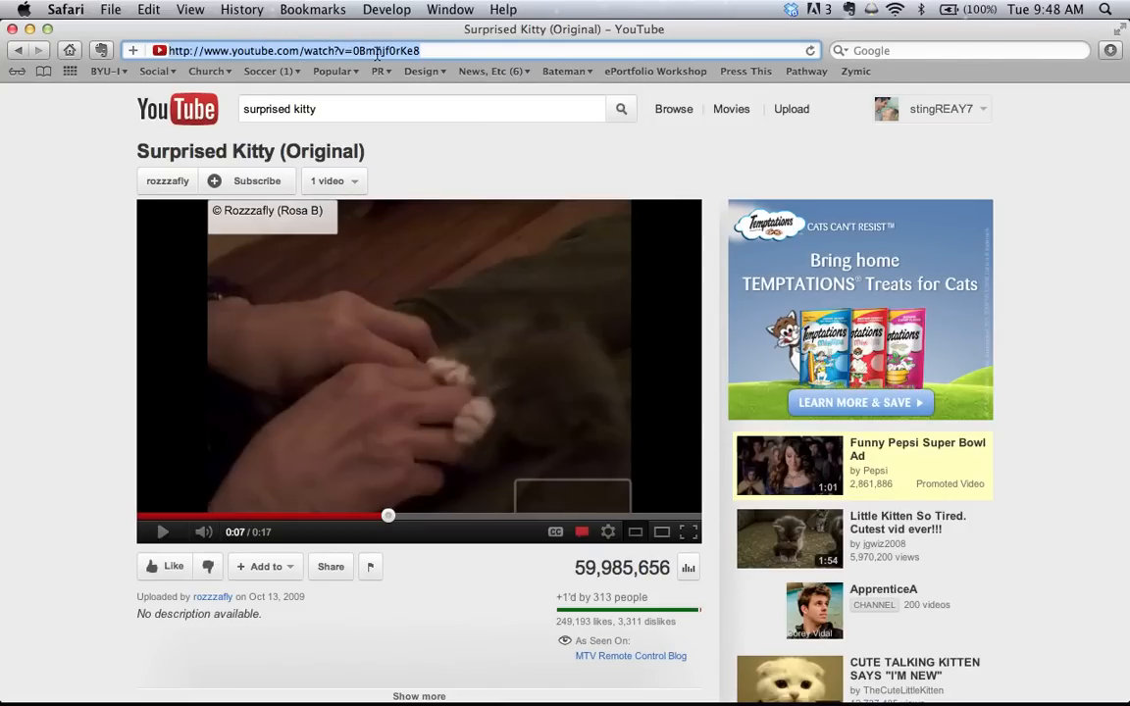
# Step: Copy the Surprised Kitty video's URL from the address bar and start a new tab
pyautogui.rightClick(294, 51)
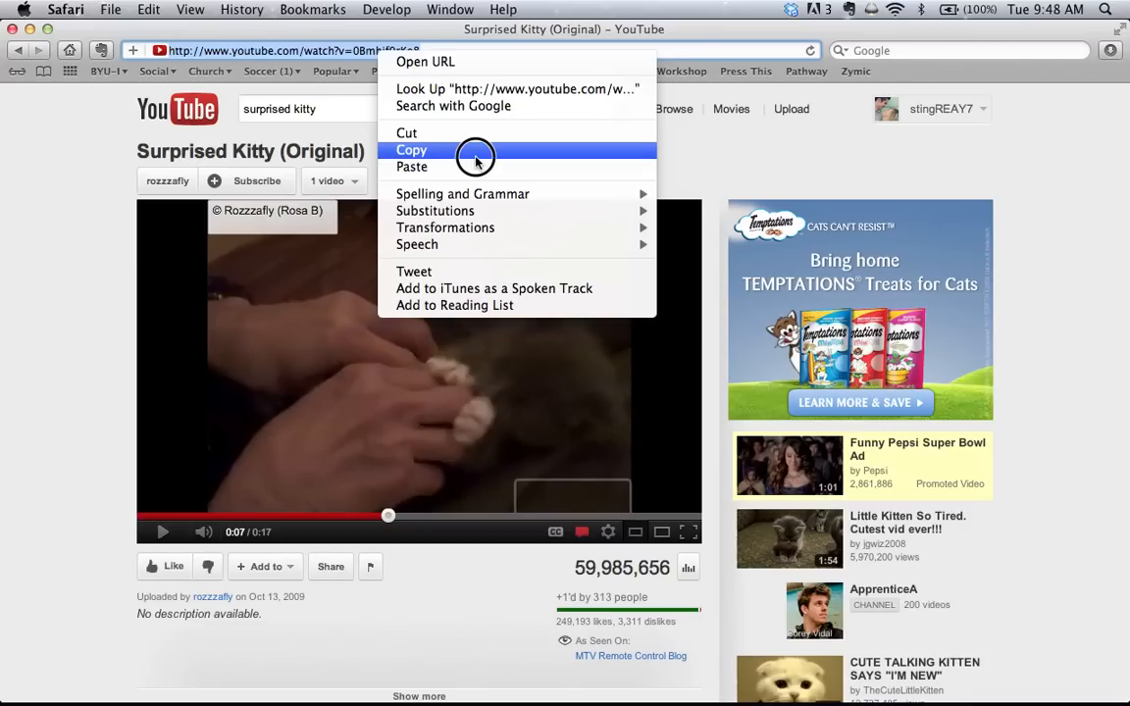
pyautogui.click(412, 149)
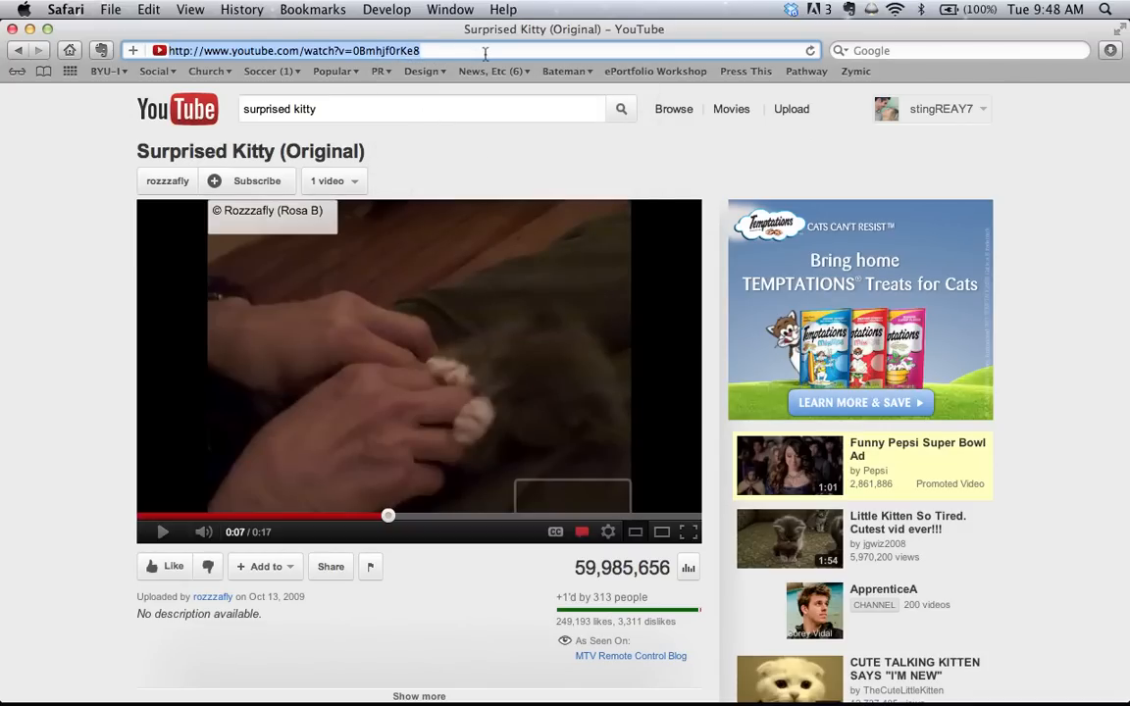
pyautogui.click(1116, 92)
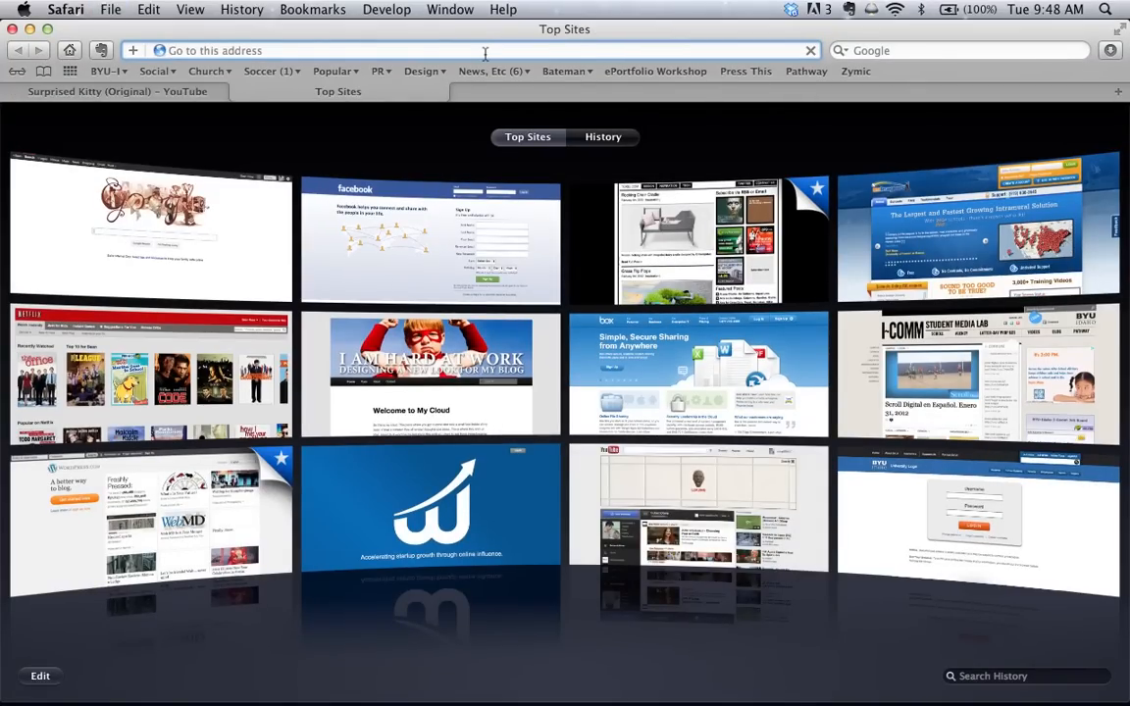
# Step: Load keepvid.com and mediaconverter.org in separate tabs, ending on the KeepVid page
pyautogui.write('Keep')
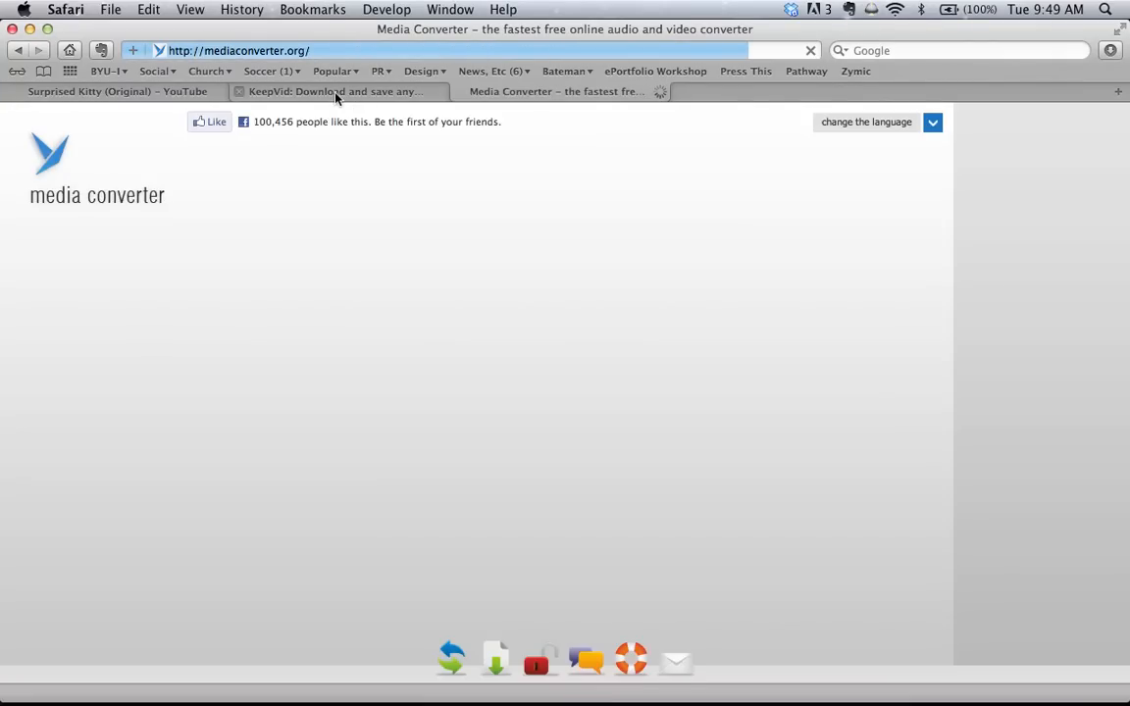
pyautogui.click(335, 92)
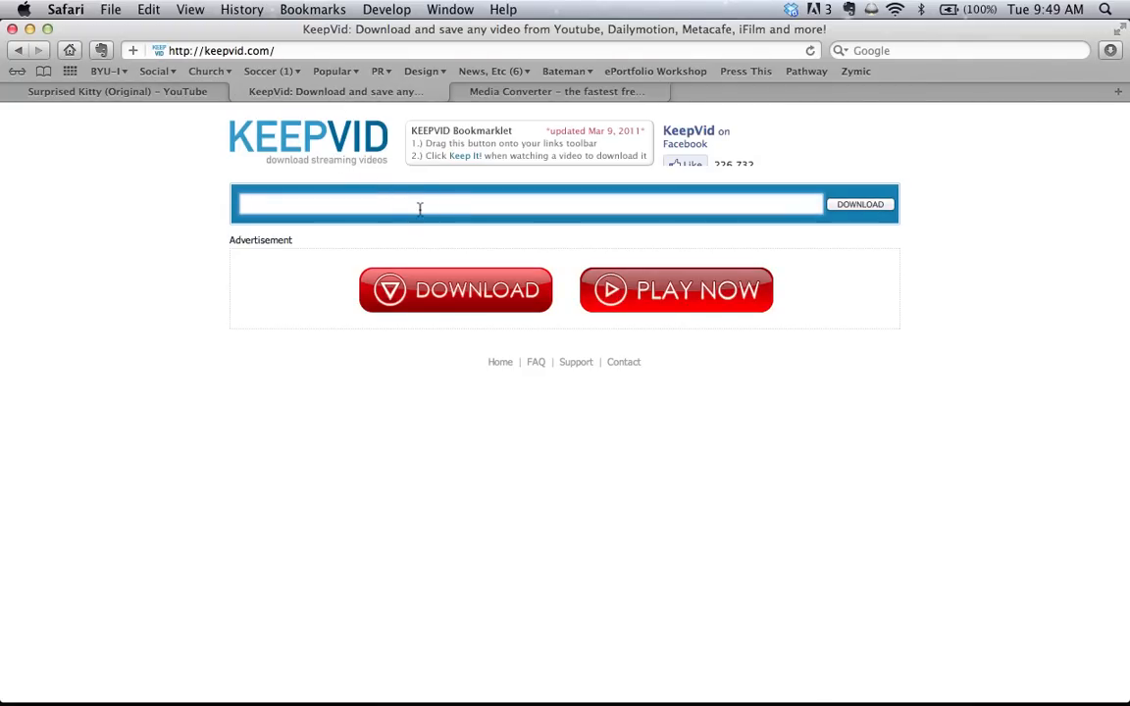
pyautogui.moveTo(585, 227)
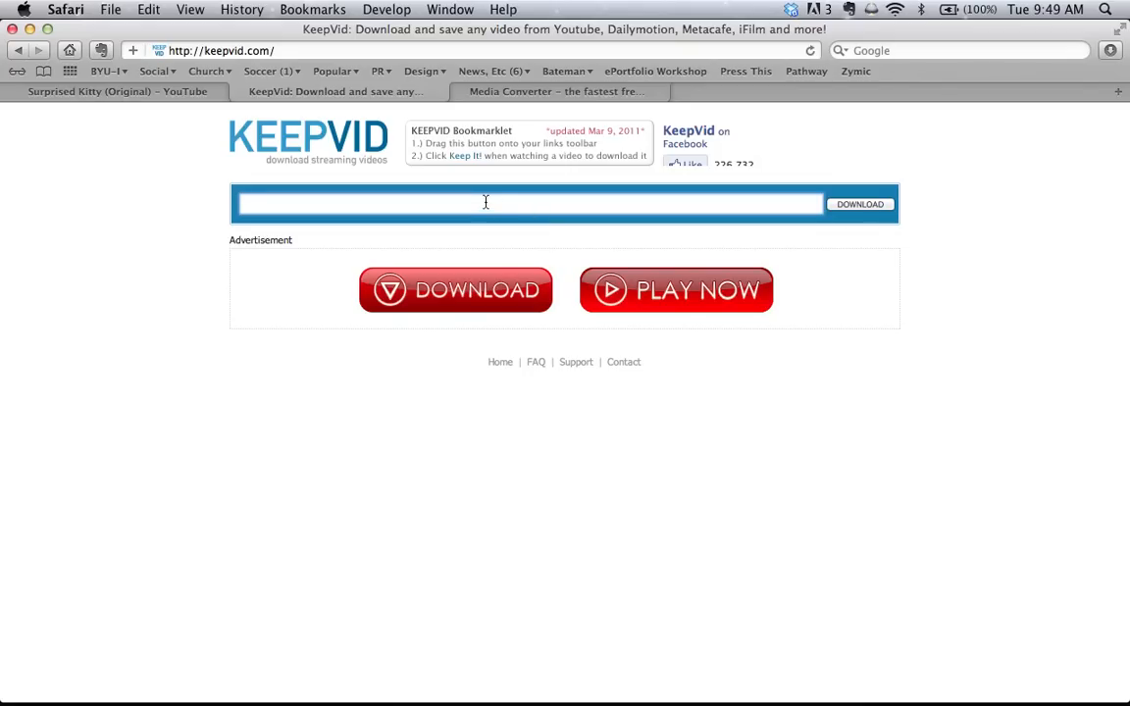
pyautogui.write('http://www.youtube.com/watch?v=0Bmhjf0rKe8')
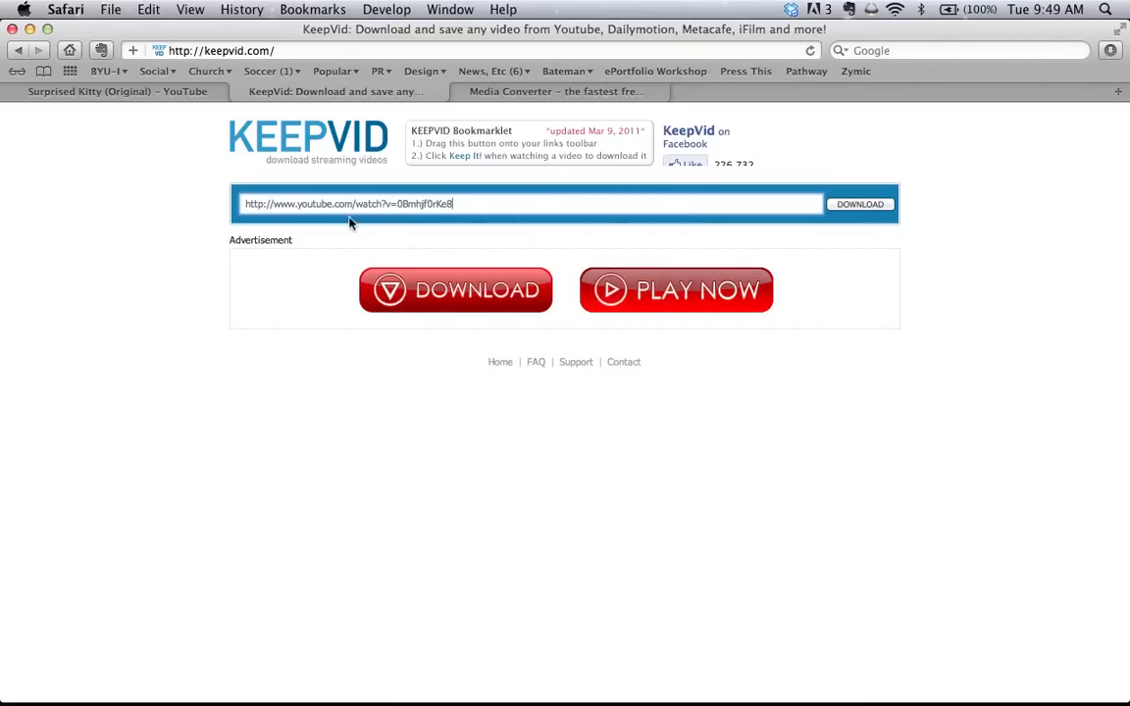
pyautogui.click(859, 204)
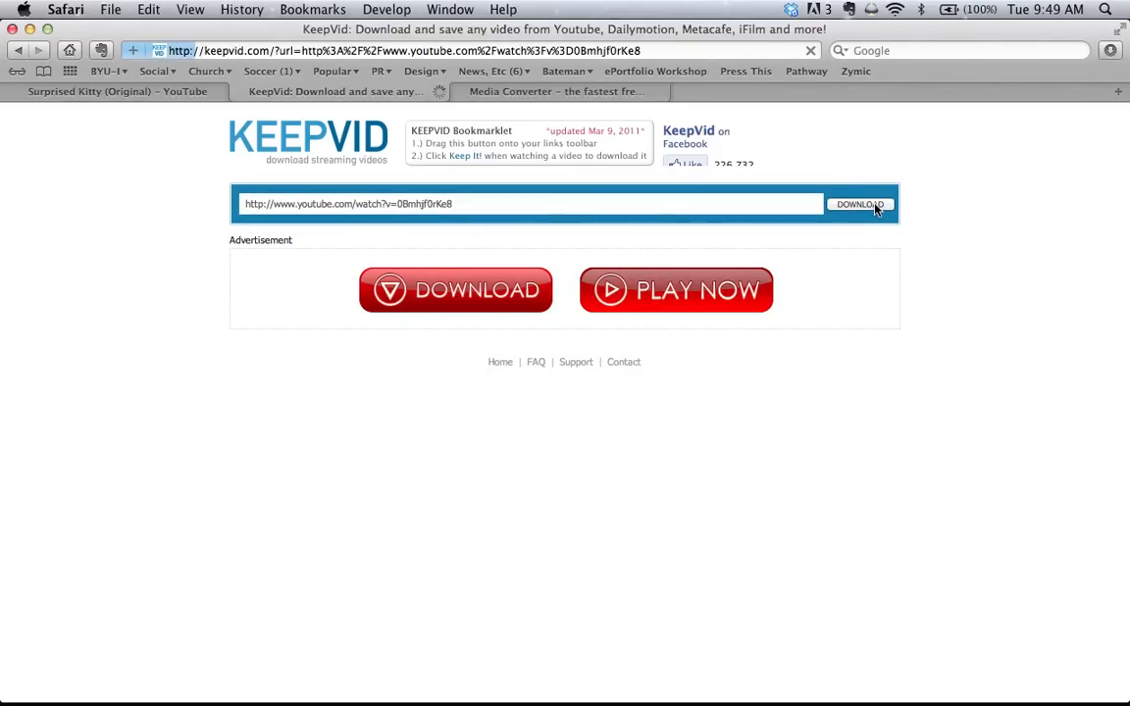
pyautogui.click(859, 204)
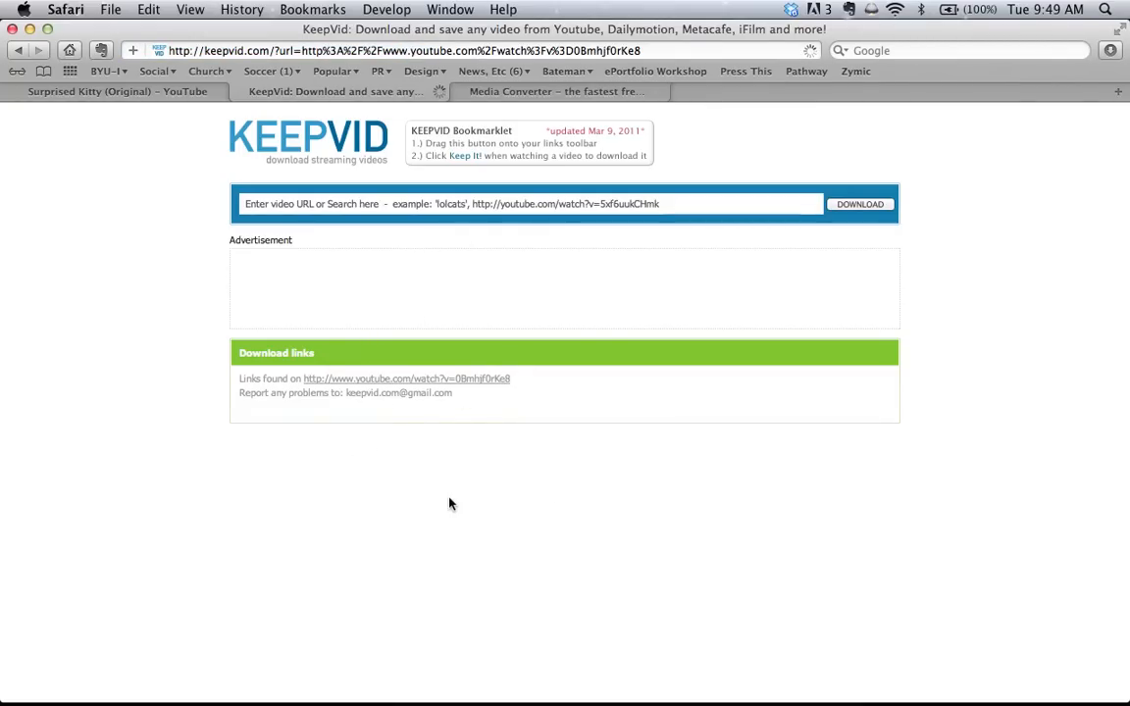
pyautogui.moveTo(386, 547)
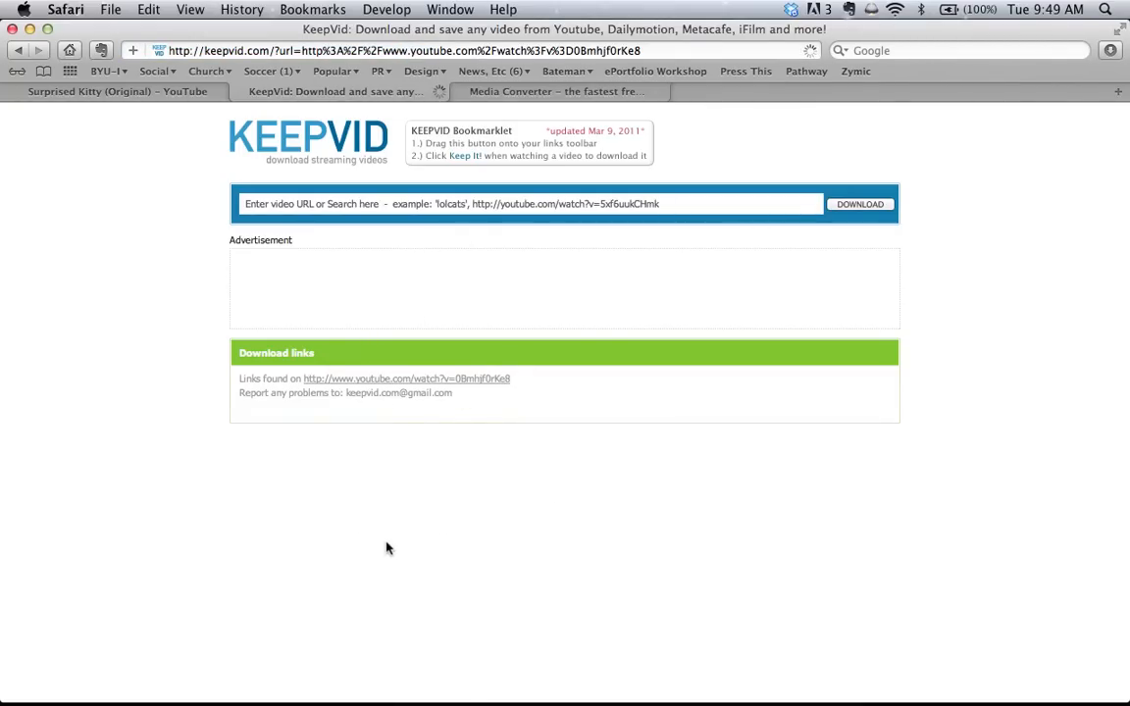
pyautogui.moveTo(457, 359)
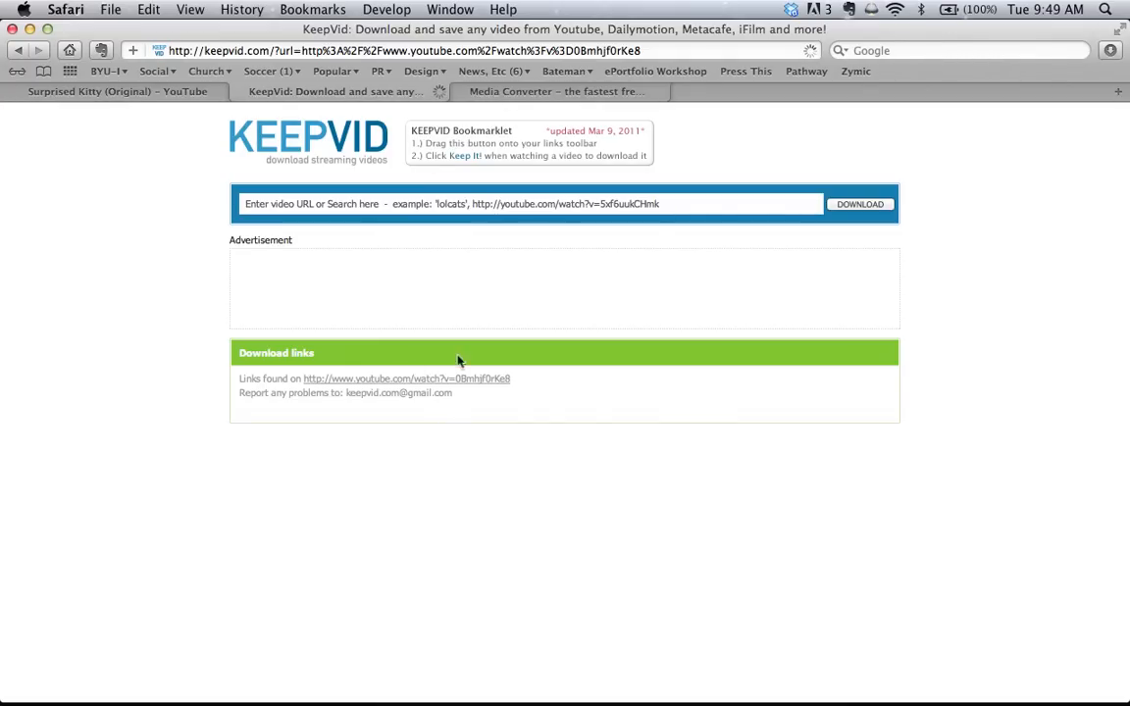
pyautogui.click(553, 92)
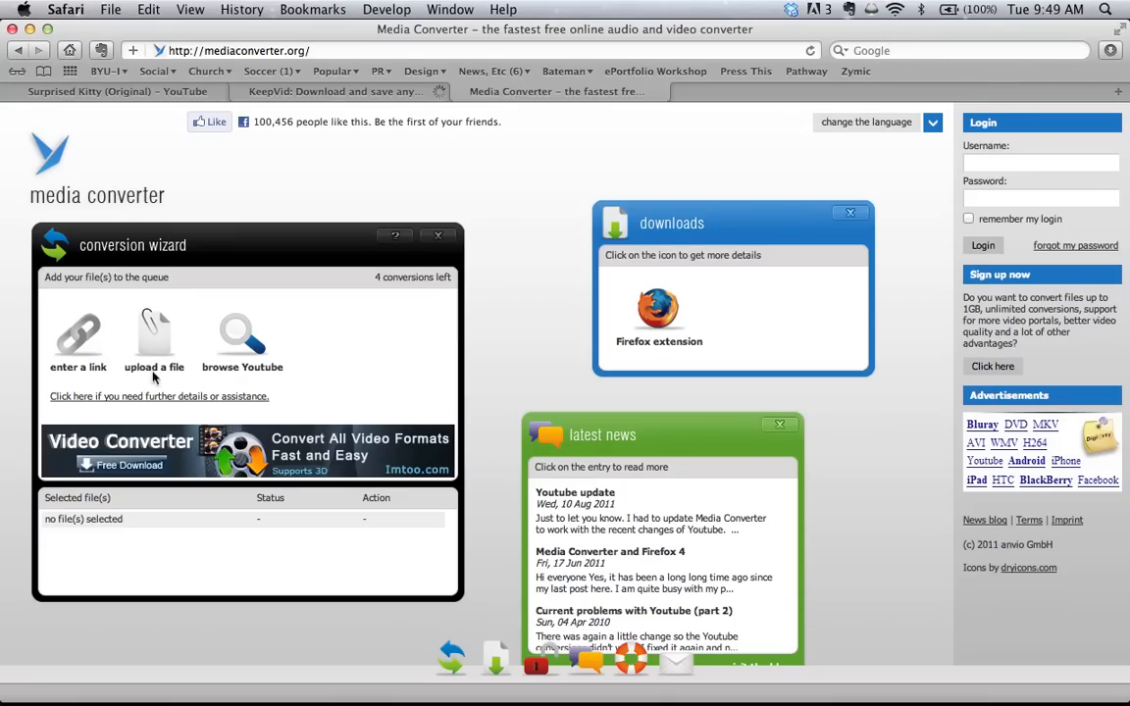
pyautogui.moveTo(164, 382)
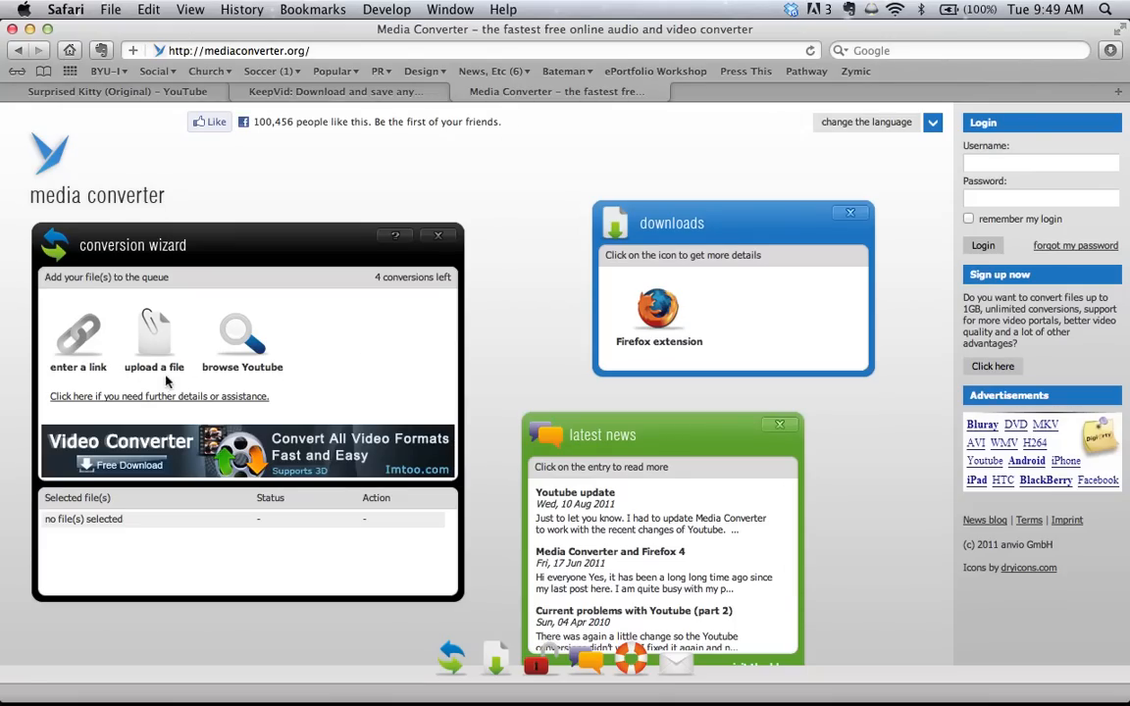
pyautogui.moveTo(243, 351)
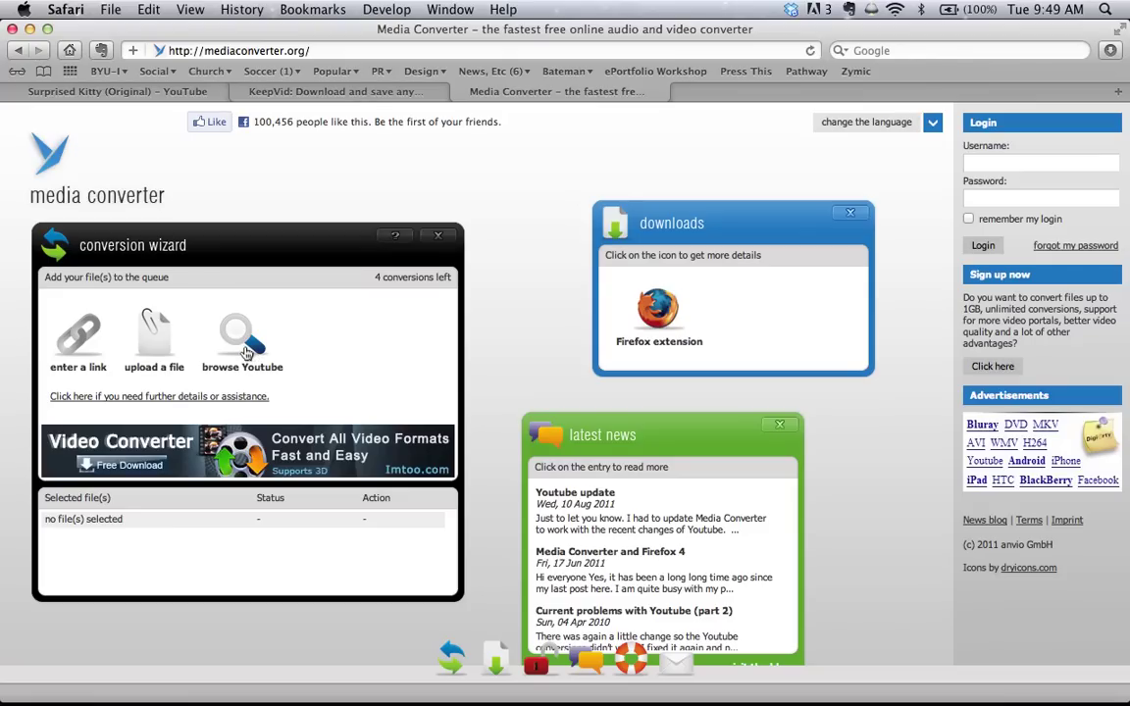
pyautogui.moveTo(243, 356)
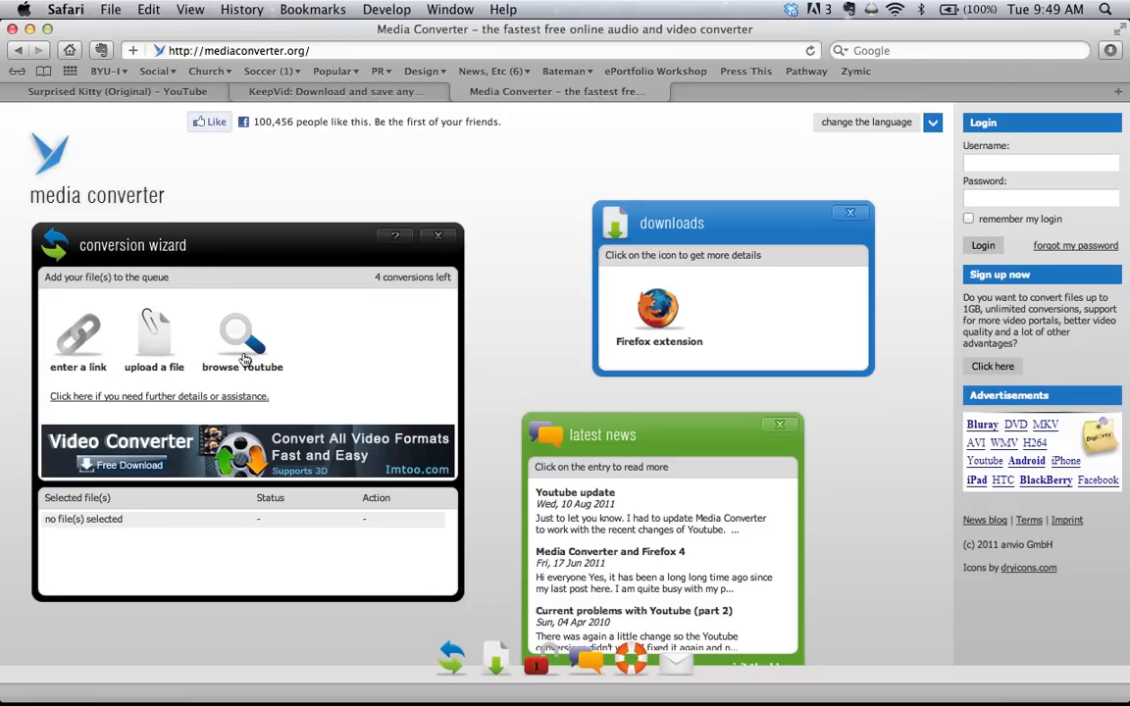
pyautogui.moveTo(78, 343)
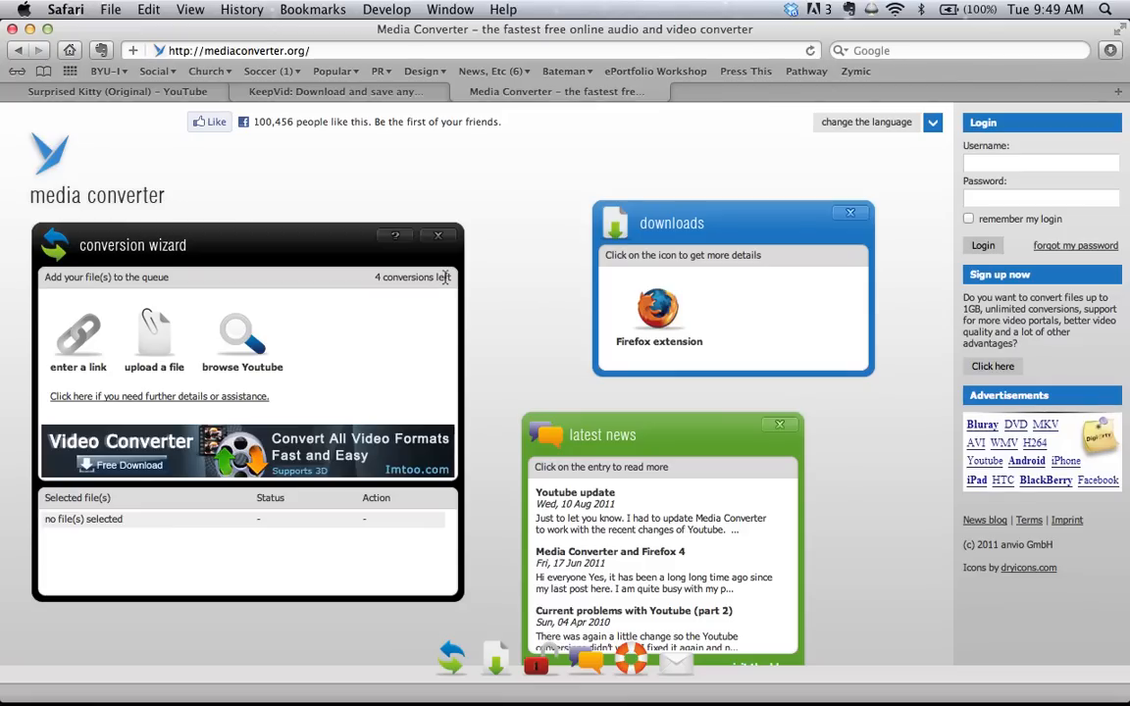
pyautogui.moveTo(377, 306)
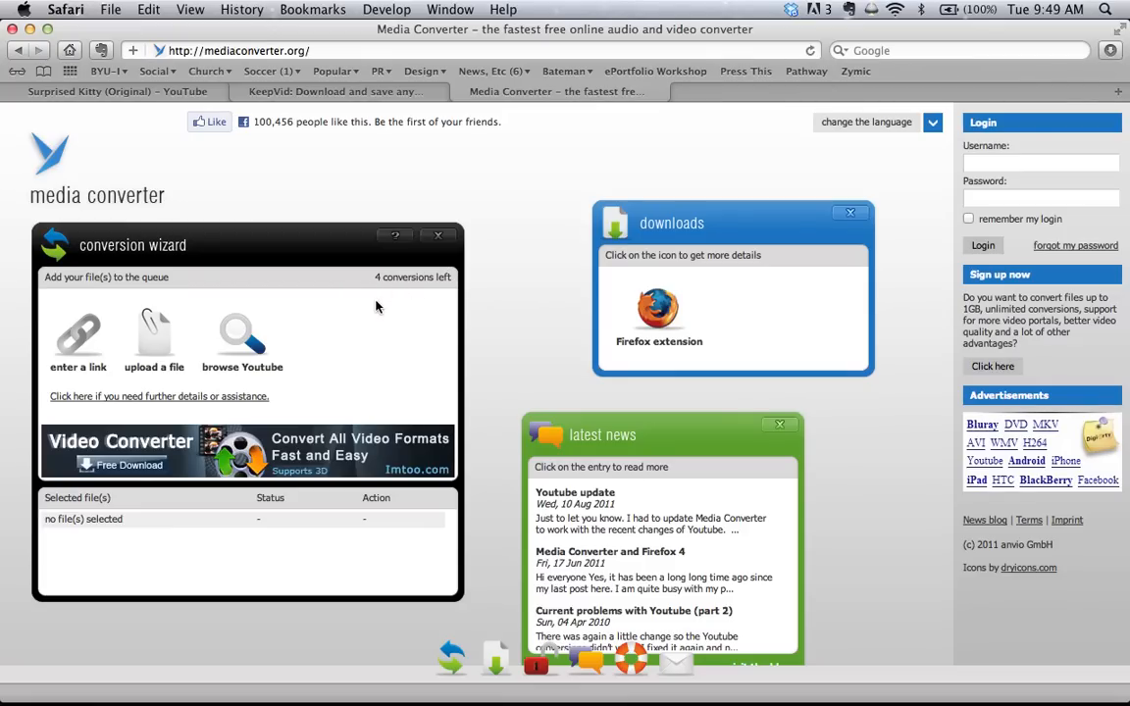
pyautogui.moveTo(78, 337)
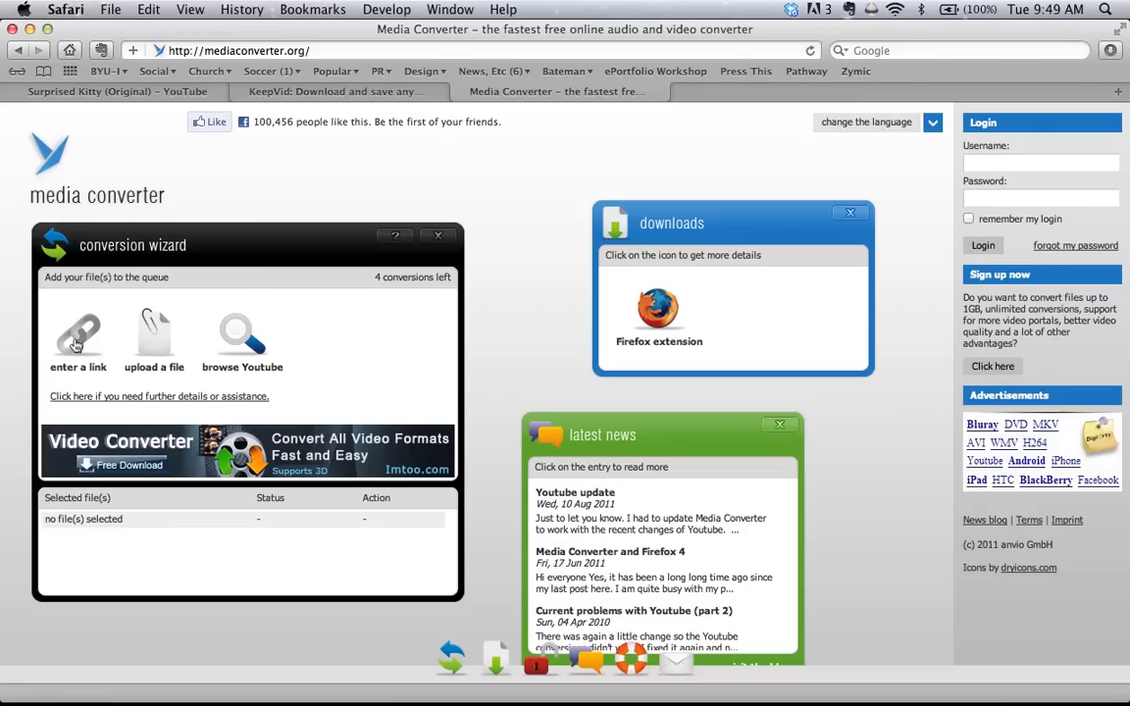
# Step: Choose 'enter a link' in the Media Converter conversion wizard
pyautogui.click(78, 337)
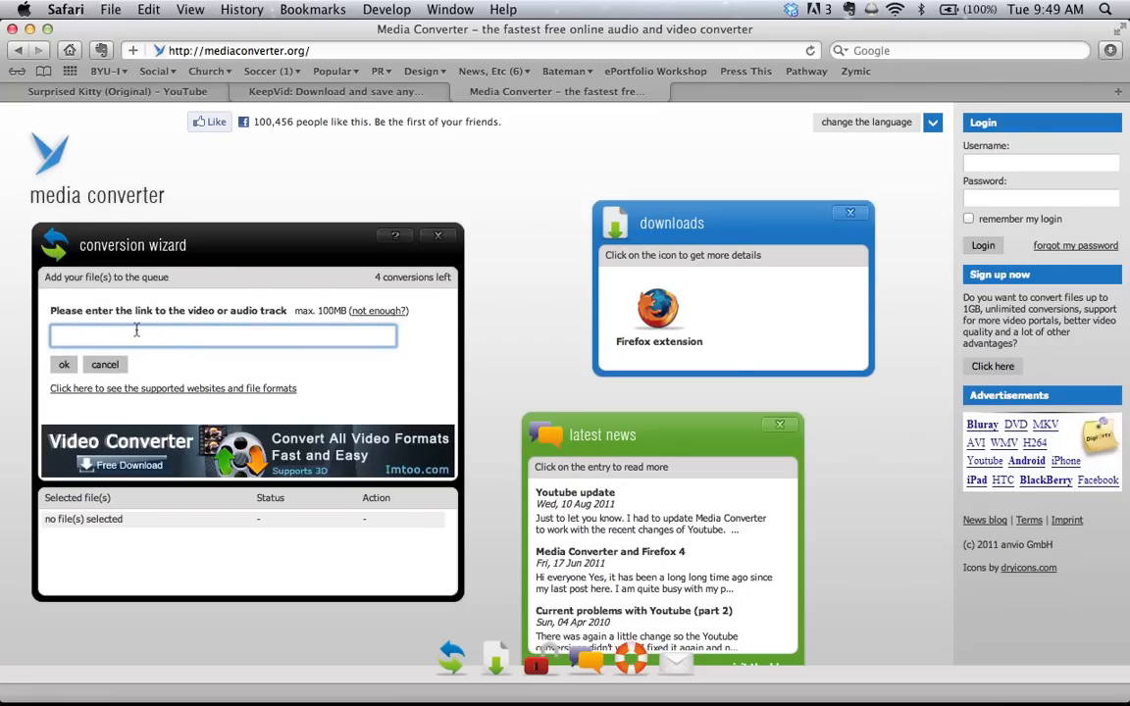
# Step: Queue the YouTube link, convert it to mp4, and download the finished Surprised Kitty file
pyautogui.write('http://www.youtube.com/watch?v=0Bmhjf0rKe8')
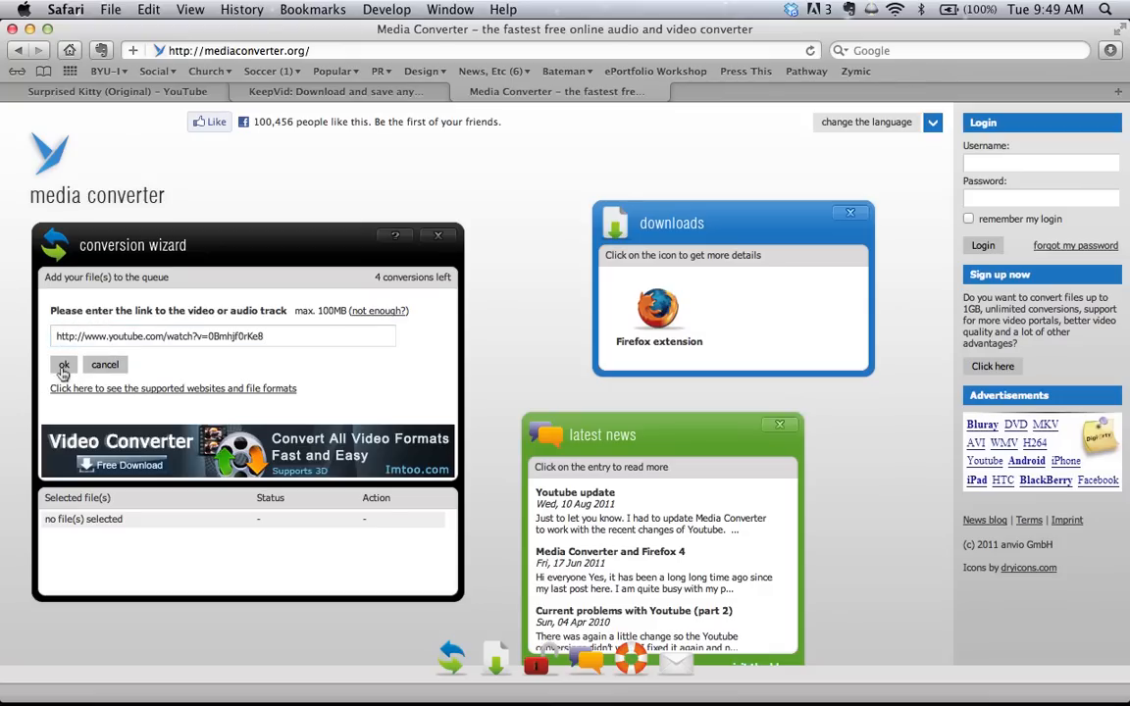
pyautogui.click(63, 362)
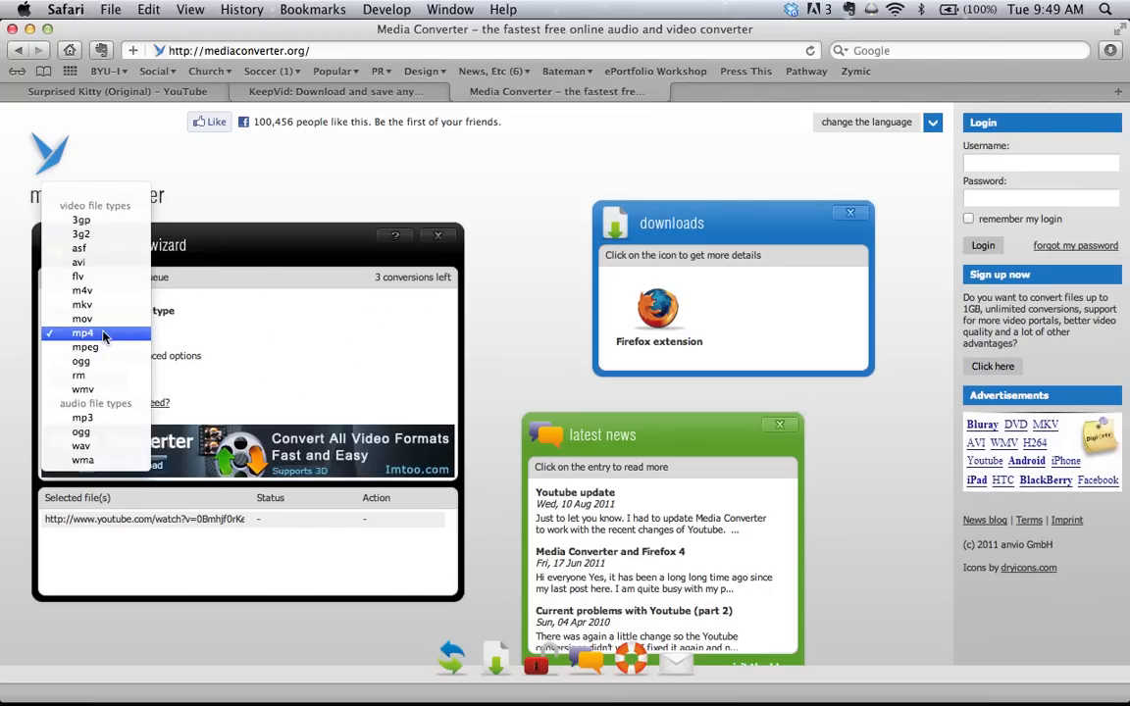
pyautogui.click(83, 333)
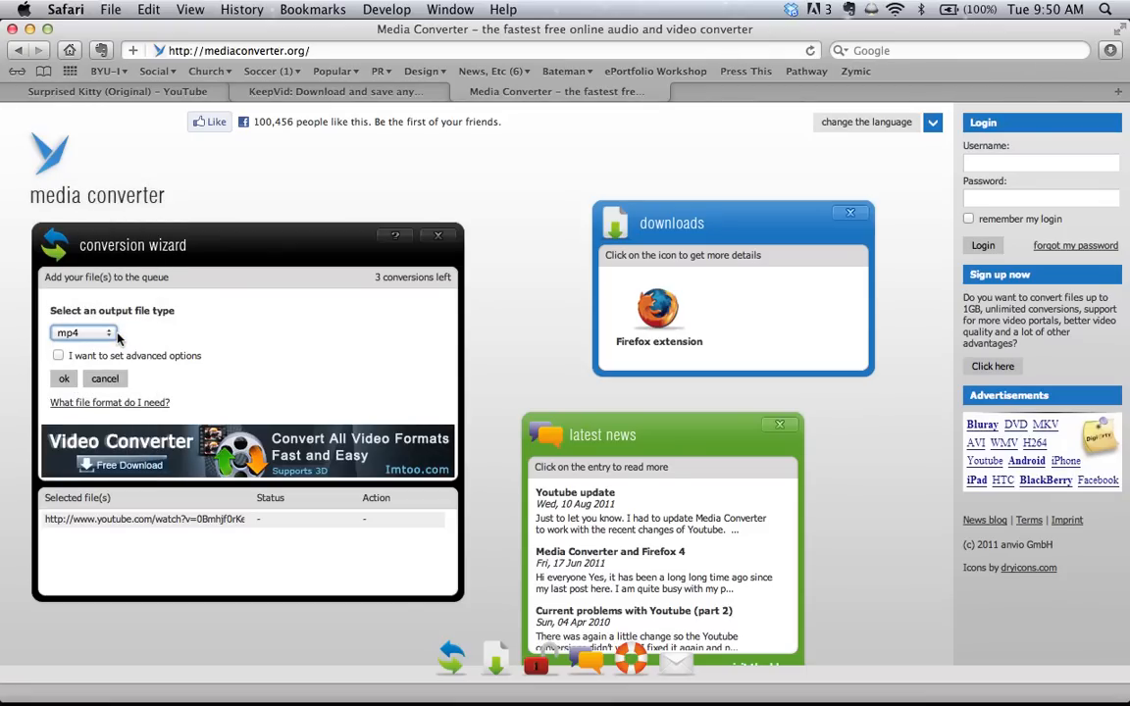
pyautogui.moveTo(105, 380)
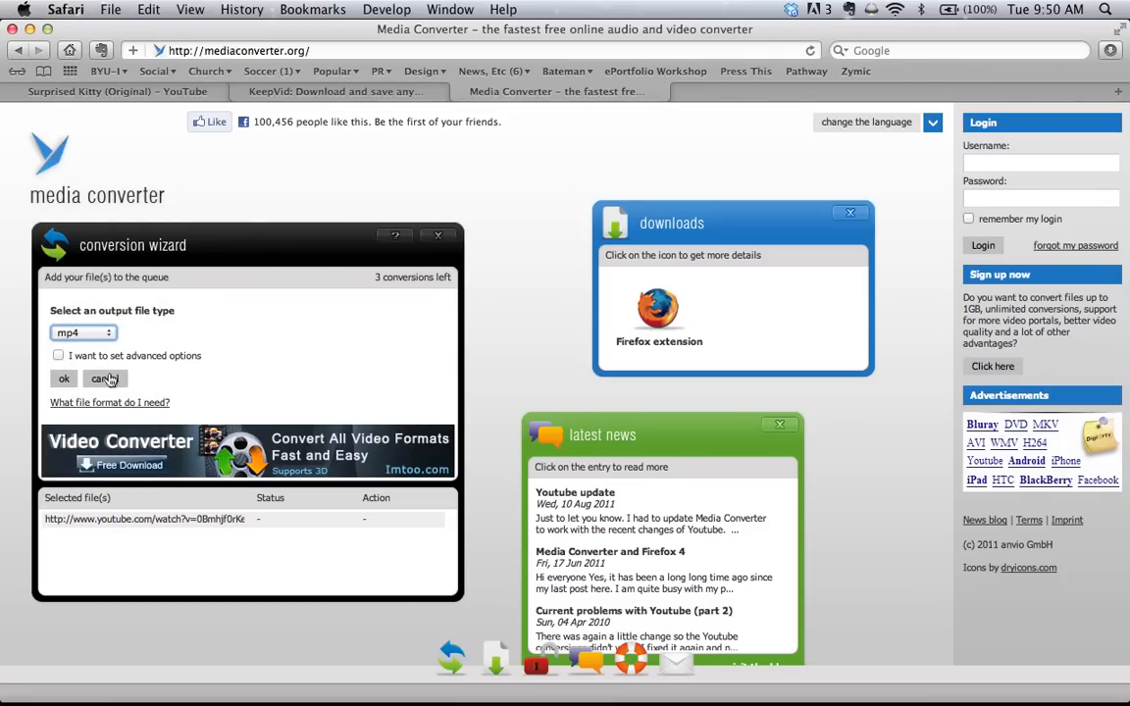
pyautogui.moveTo(180, 371)
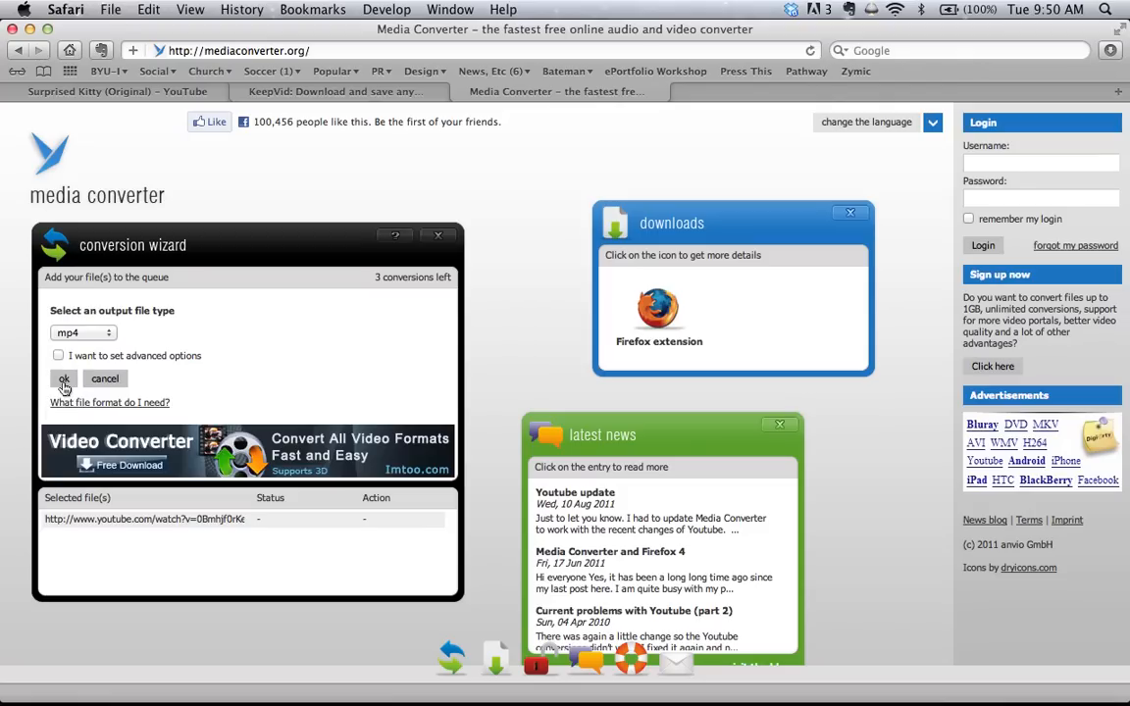
pyautogui.click(63, 380)
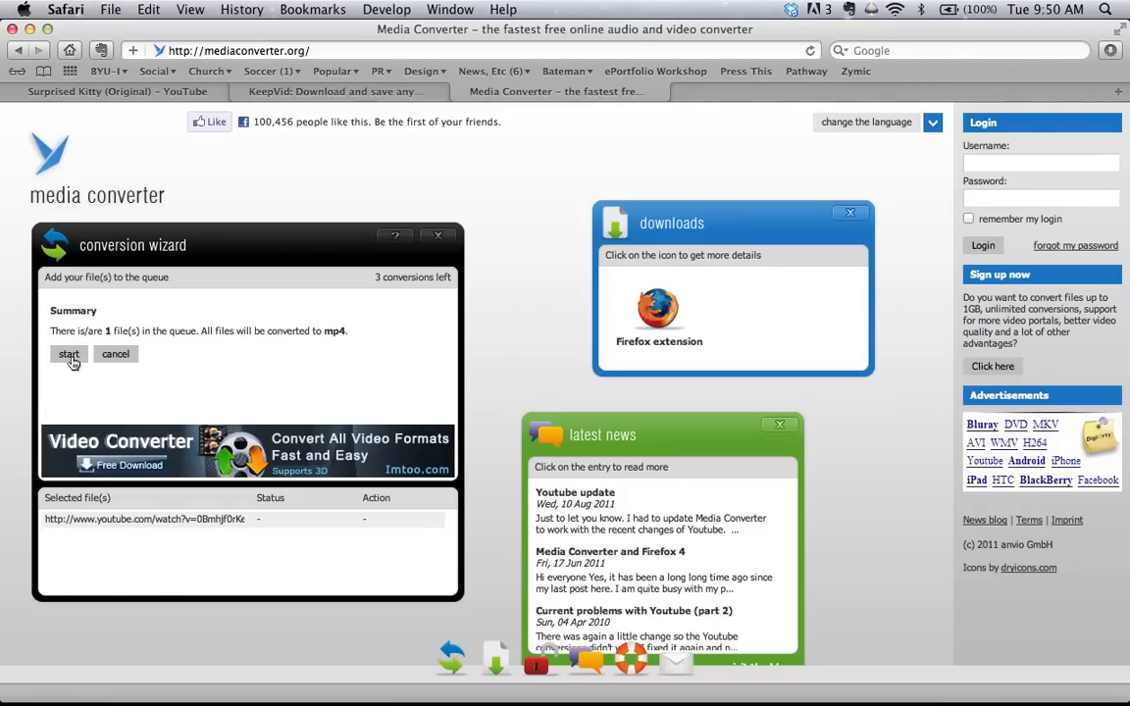
pyautogui.click(67, 353)
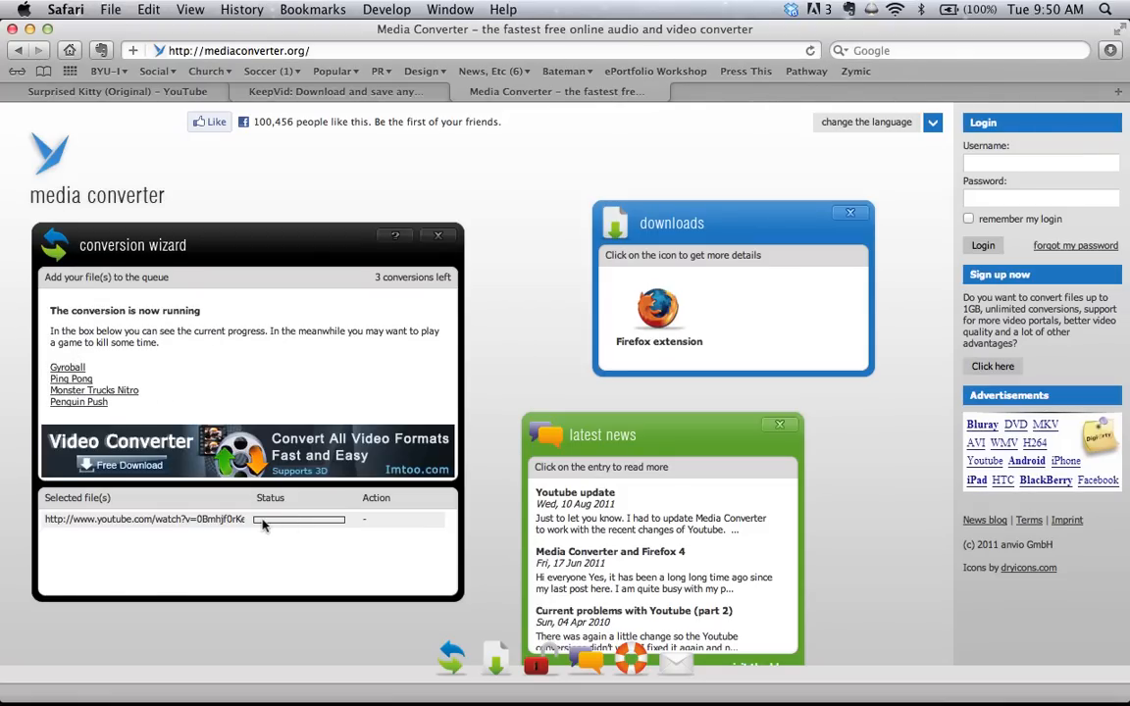
pyautogui.moveTo(407, 541)
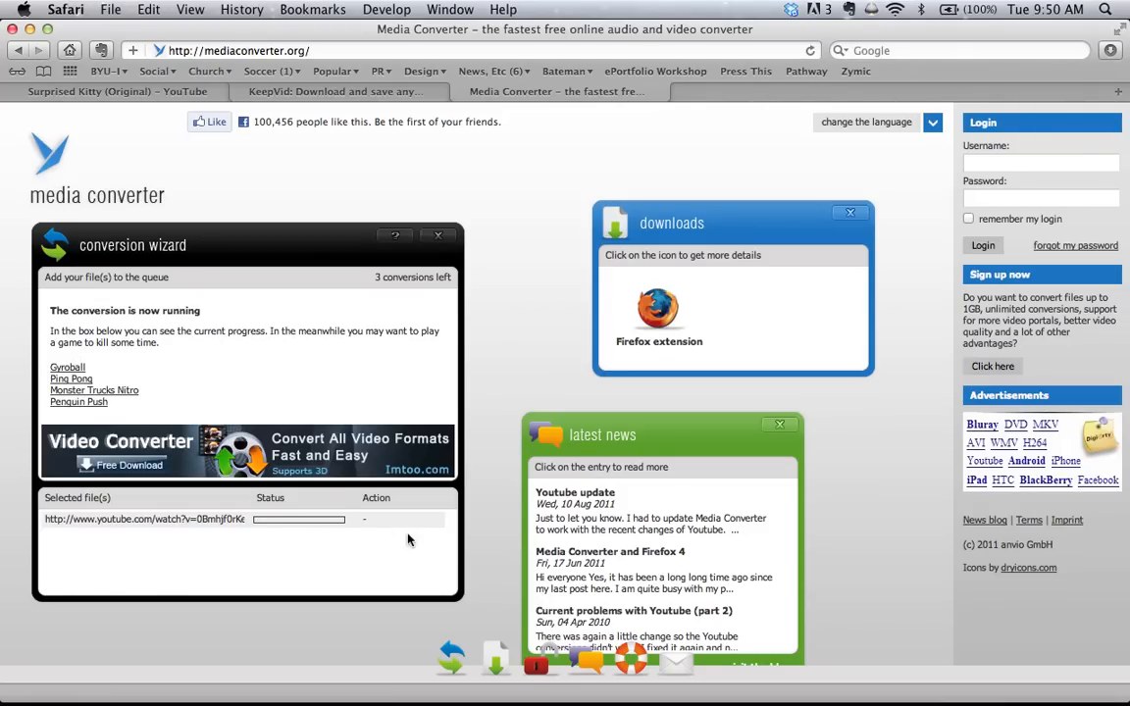
pyautogui.moveTo(394, 529)
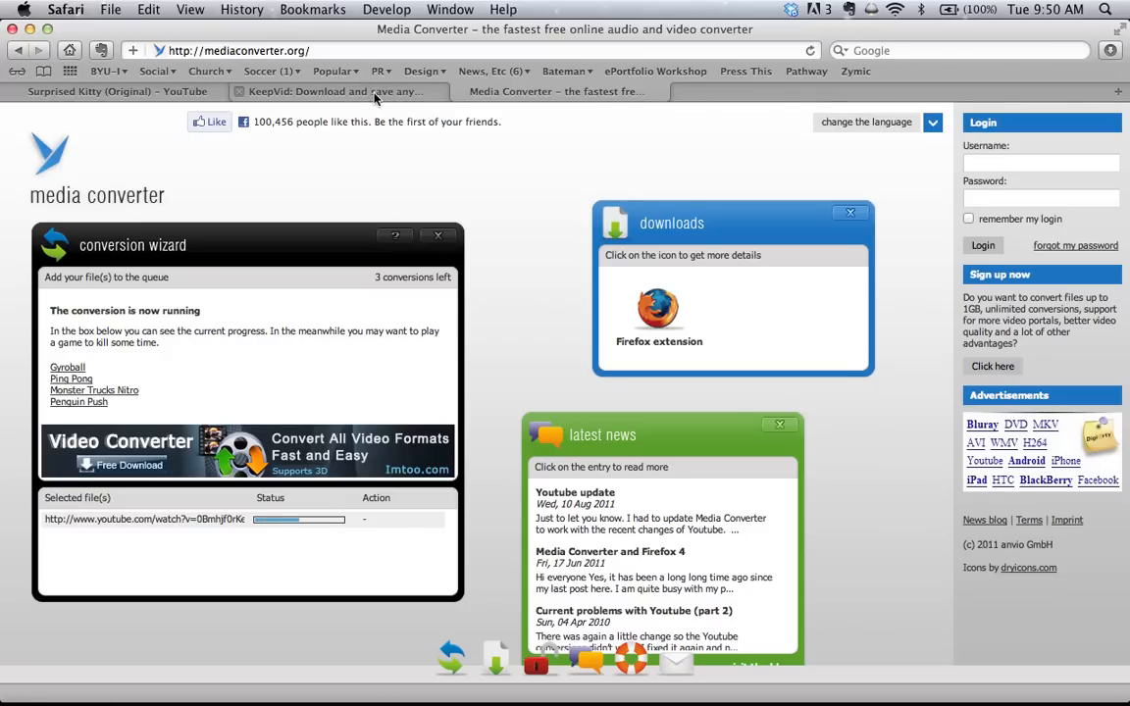
pyautogui.moveTo(408, 537)
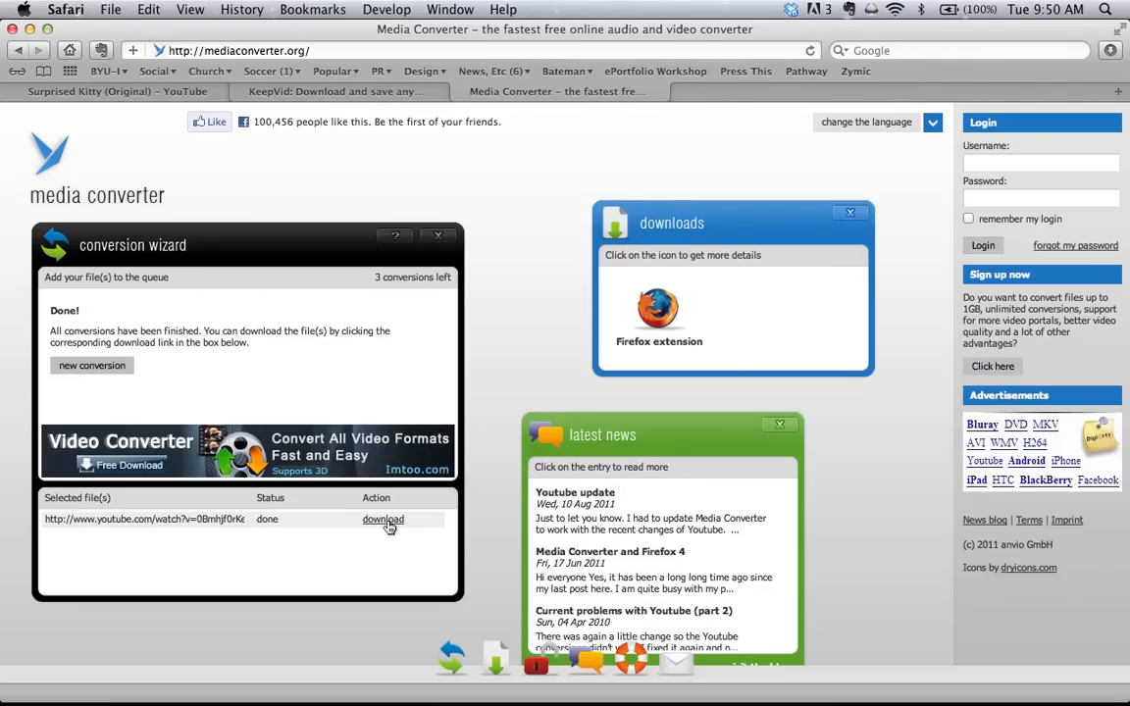
pyautogui.click(337, 92)
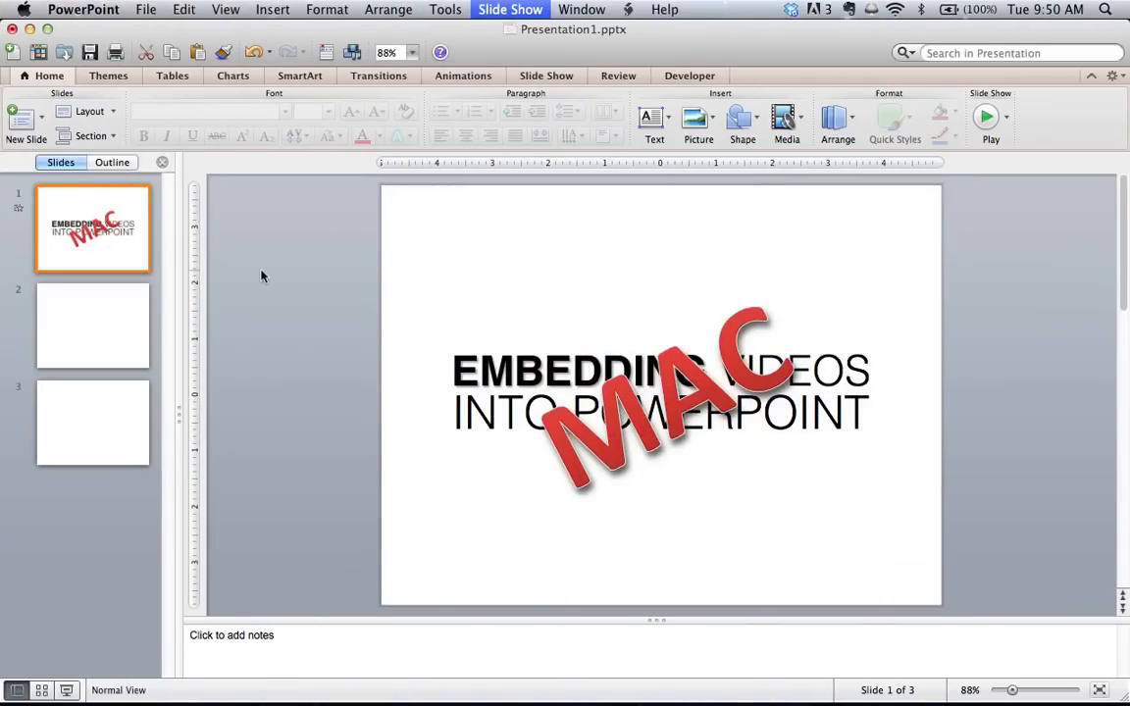
pyautogui.moveTo(131, 323)
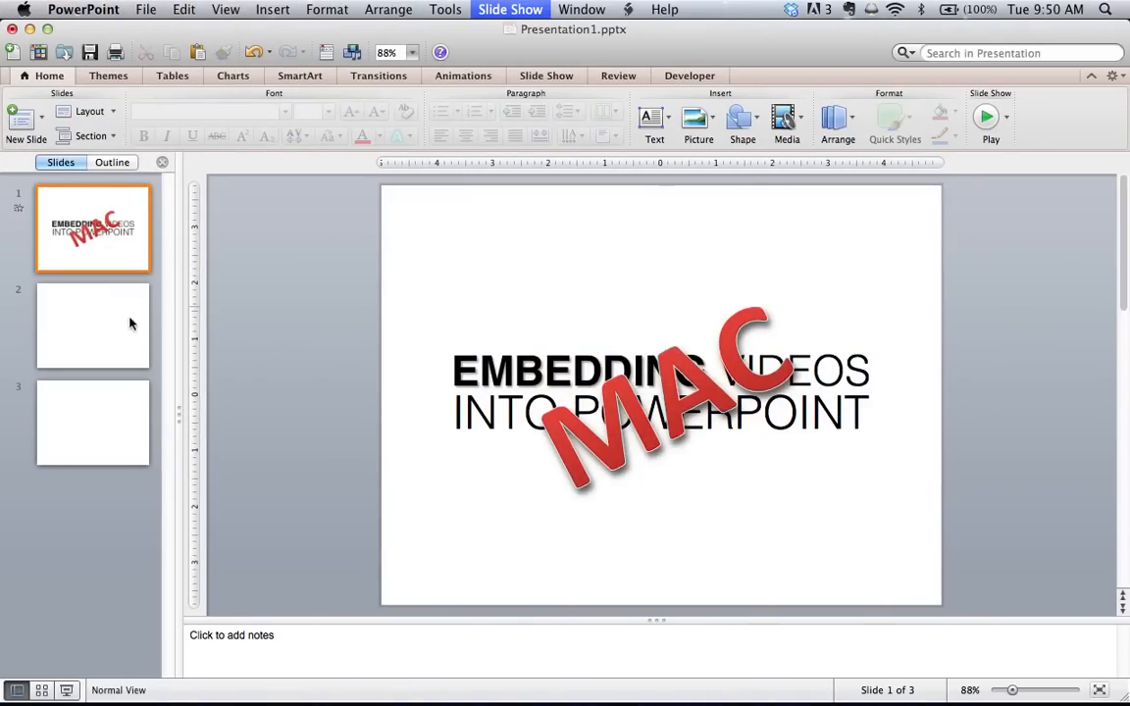
# Step: Select slide 2 and choose Home > Media > Movie from File to bring up the file chooser
pyautogui.click(92, 325)
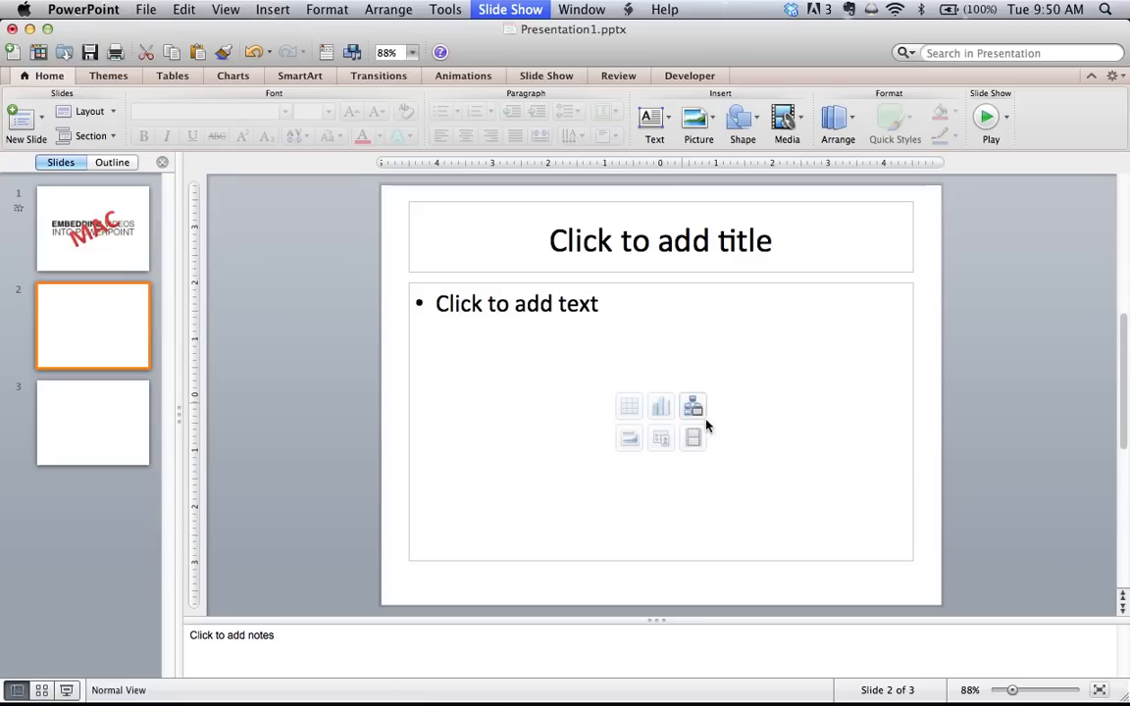
pyautogui.moveTo(659, 424)
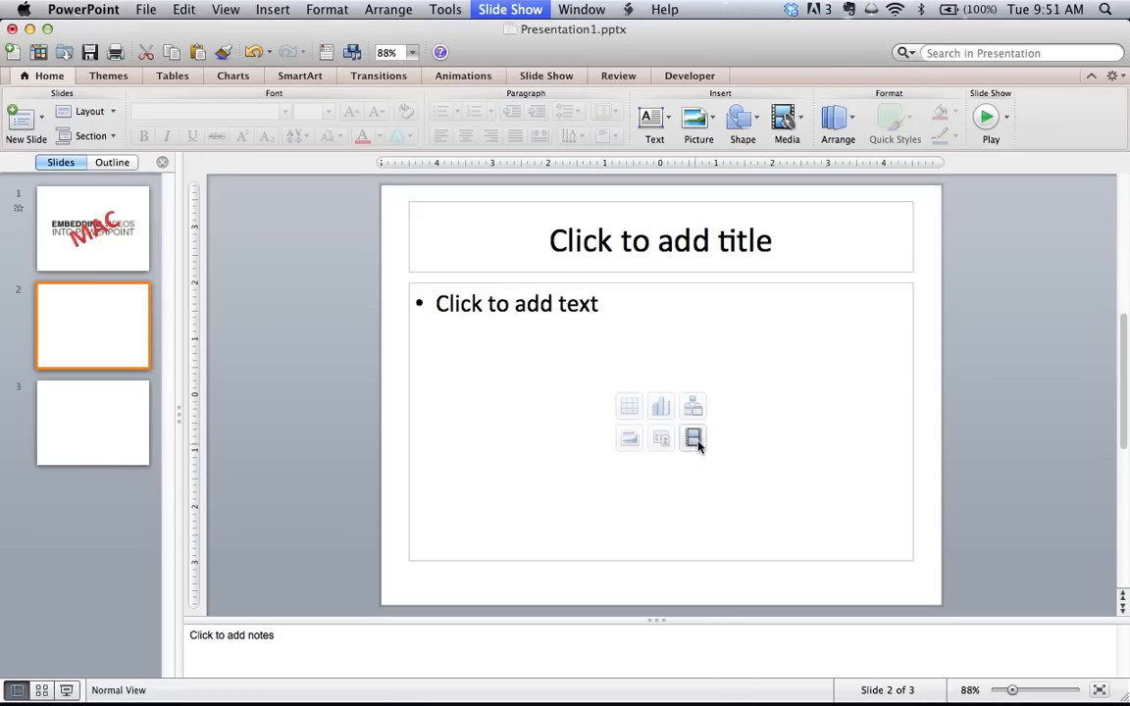
pyautogui.moveTo(787, 118)
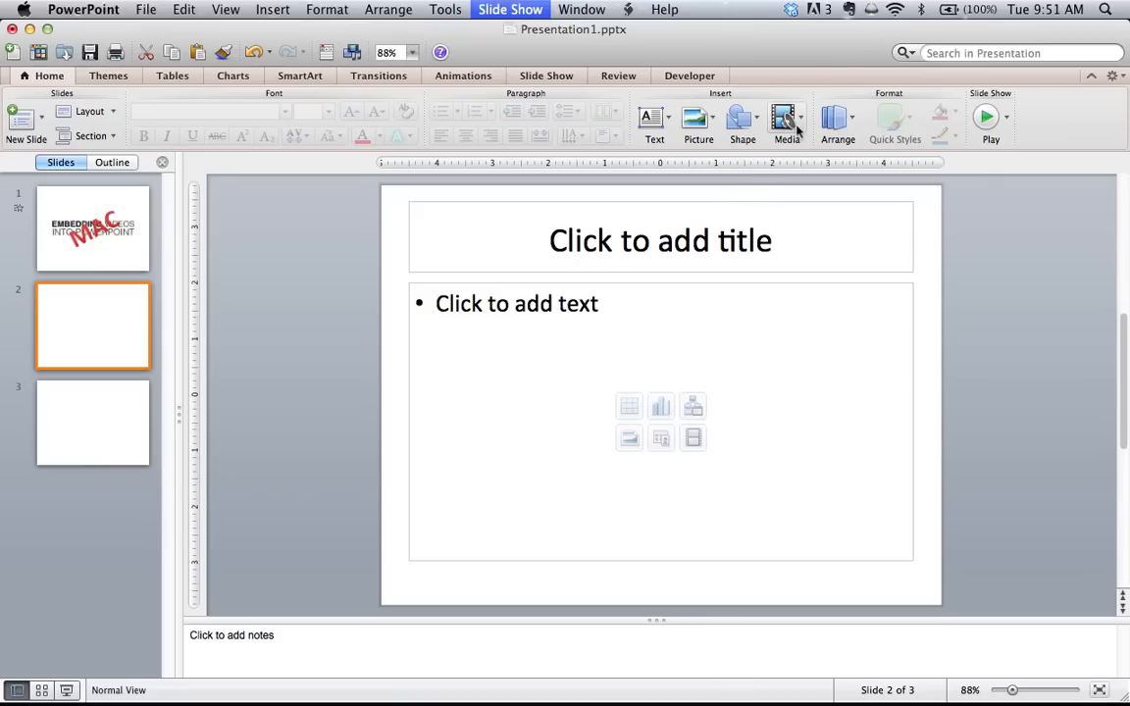
pyautogui.click(787, 117)
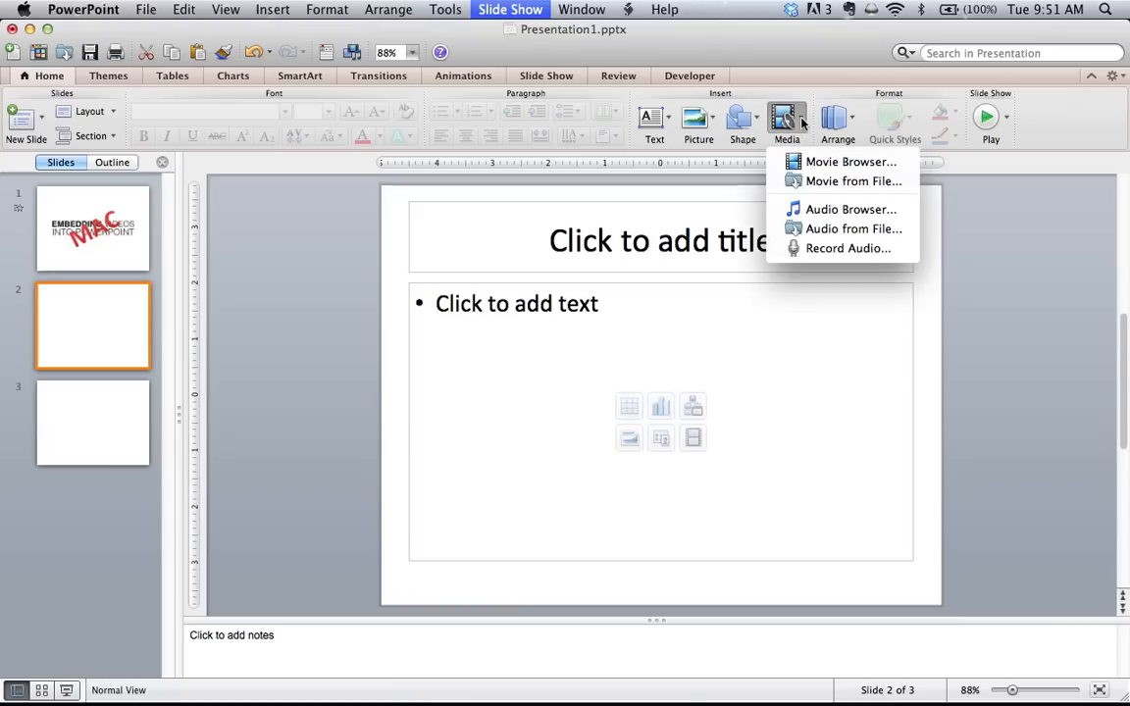
pyautogui.moveTo(851, 161)
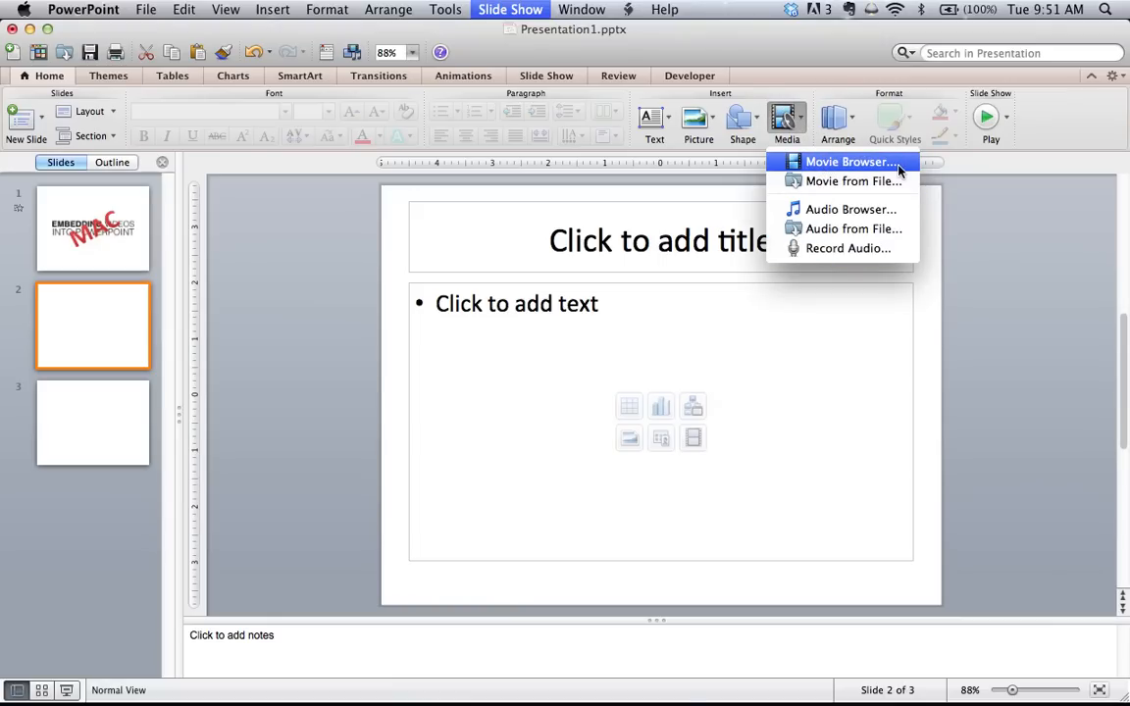
pyautogui.moveTo(853, 181)
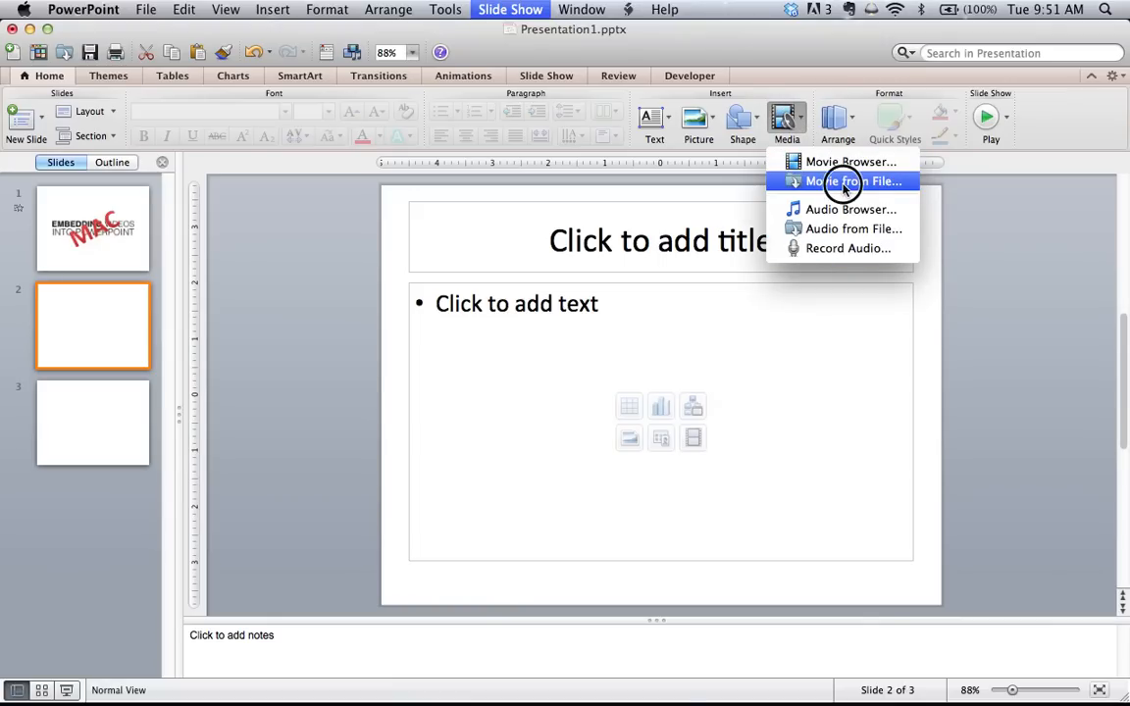
pyautogui.click(855, 181)
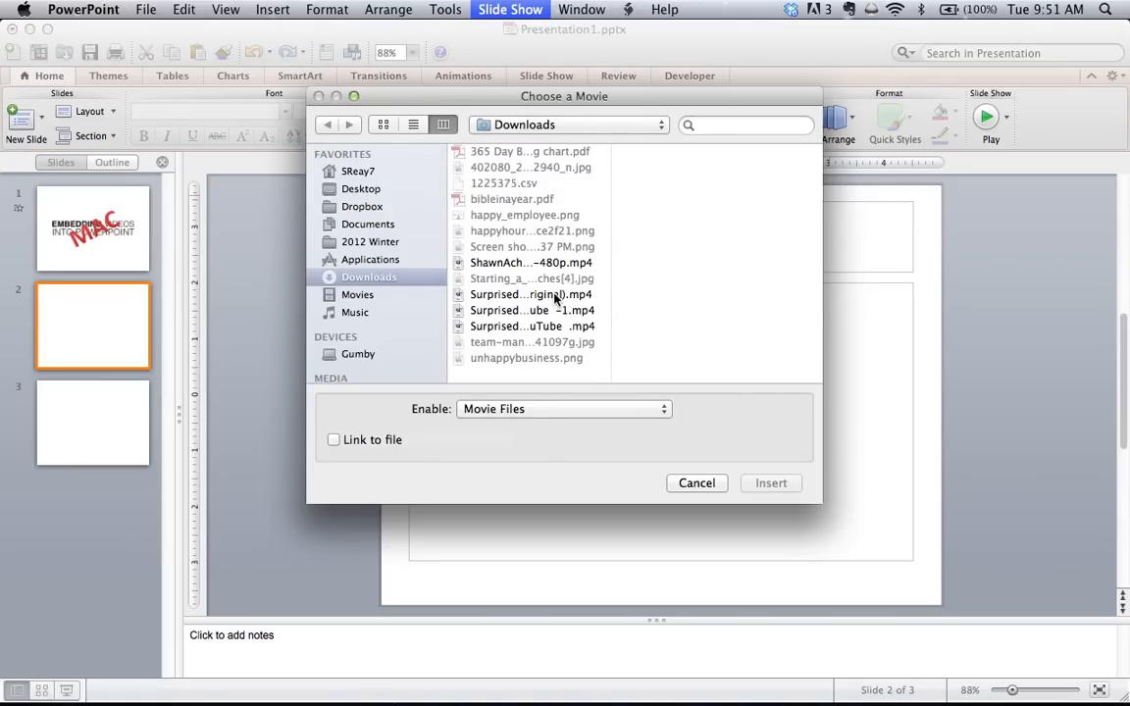
# Step: Insert Surprised Kitty (Original).mp4 from Downloads as a movie on slide 2
pyautogui.click(529, 294)
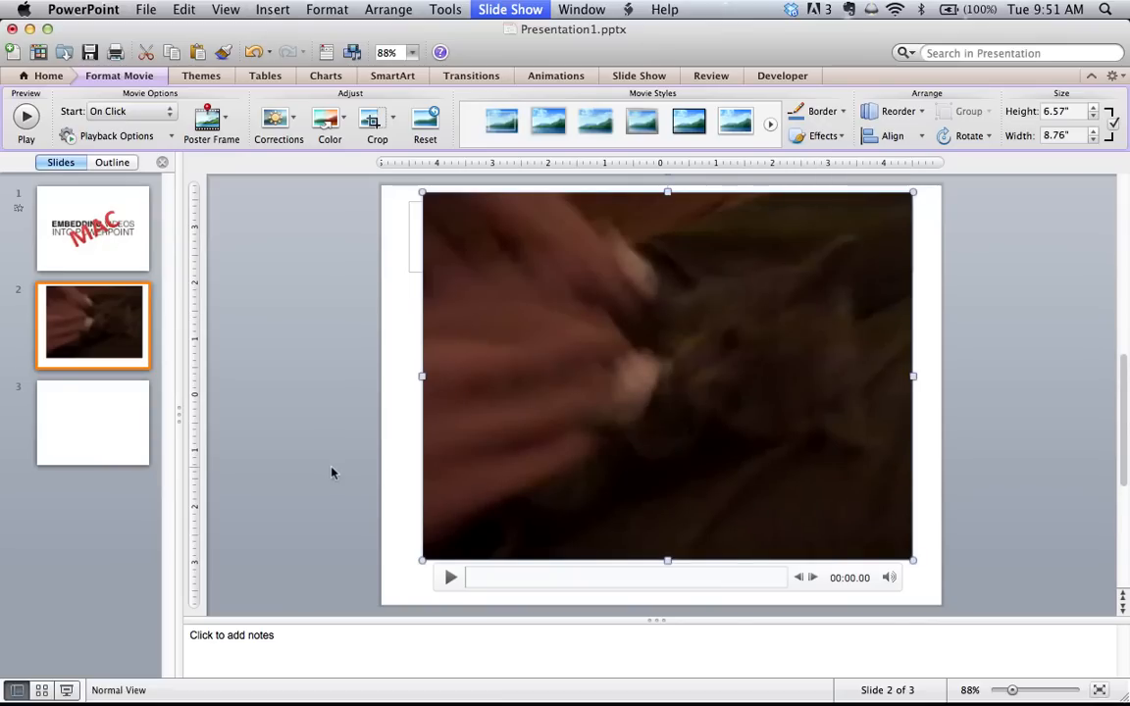
# Step: Play the embedded Surprised Kitty movie and pause it about nine seconds in
pyautogui.click(449, 576)
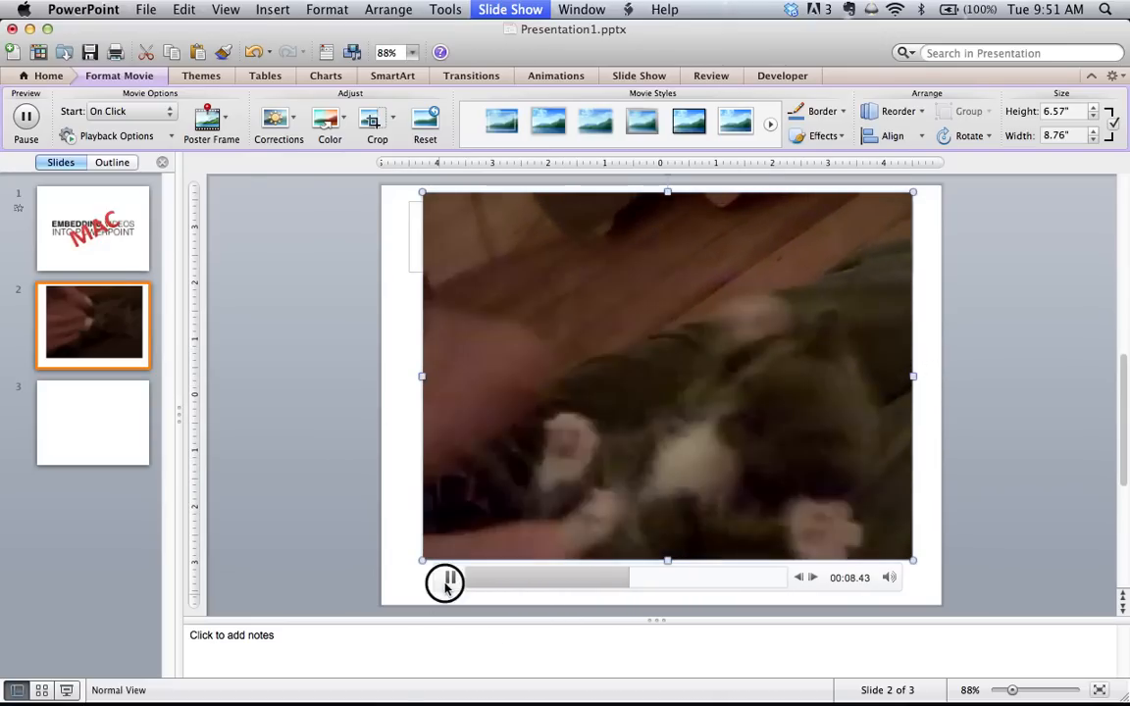
pyautogui.click(445, 576)
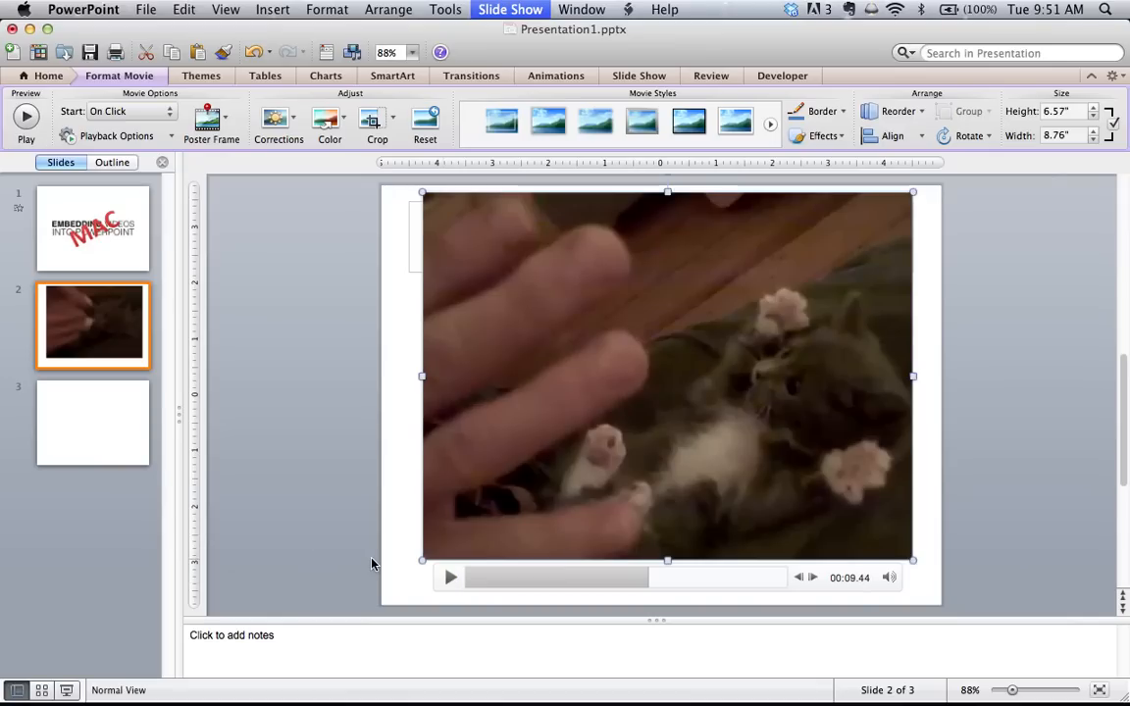
pyautogui.moveTo(338, 188)
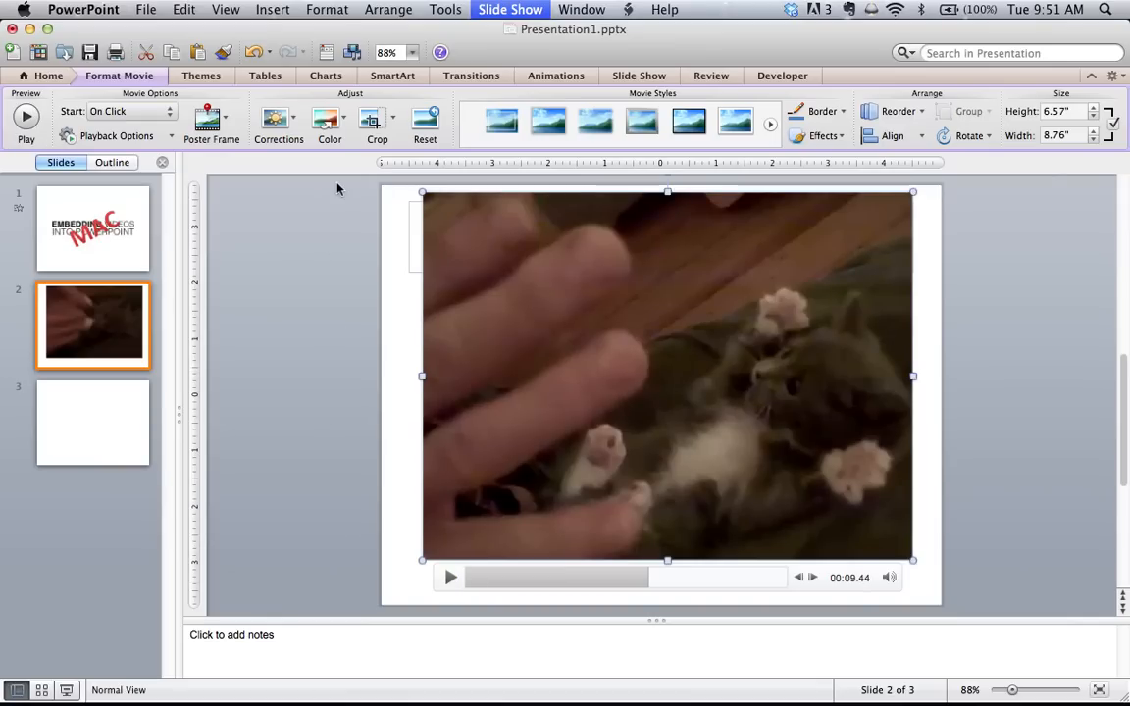
pyautogui.moveTo(193, 141)
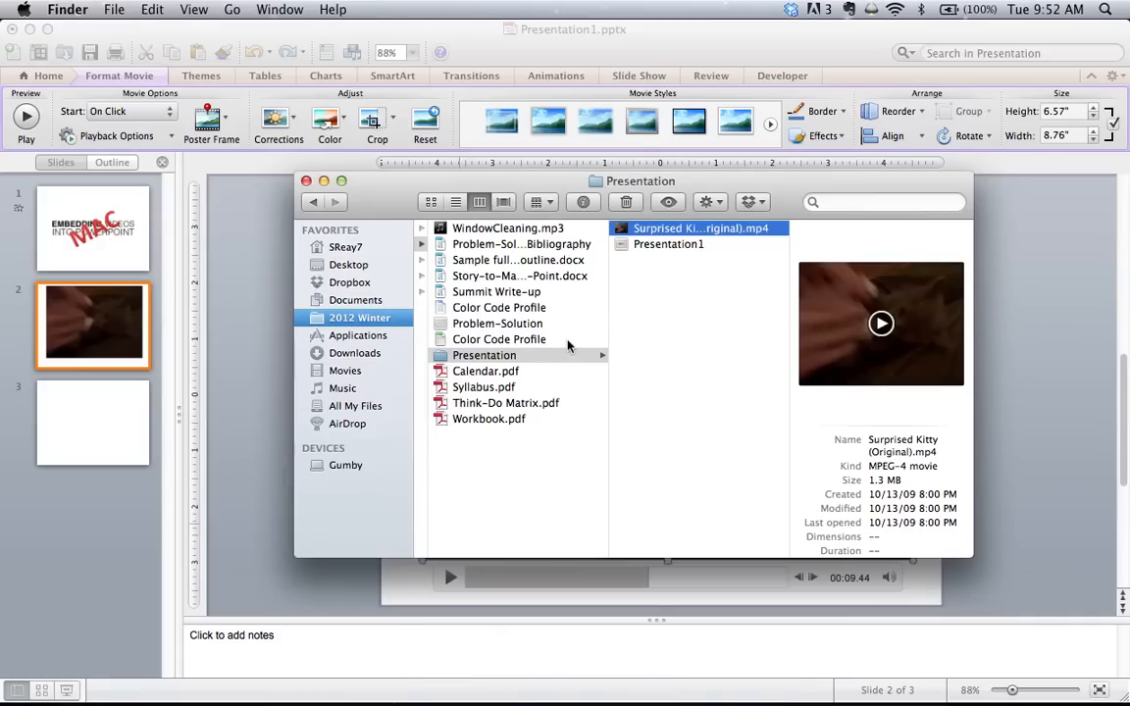
pyautogui.click(360, 318)
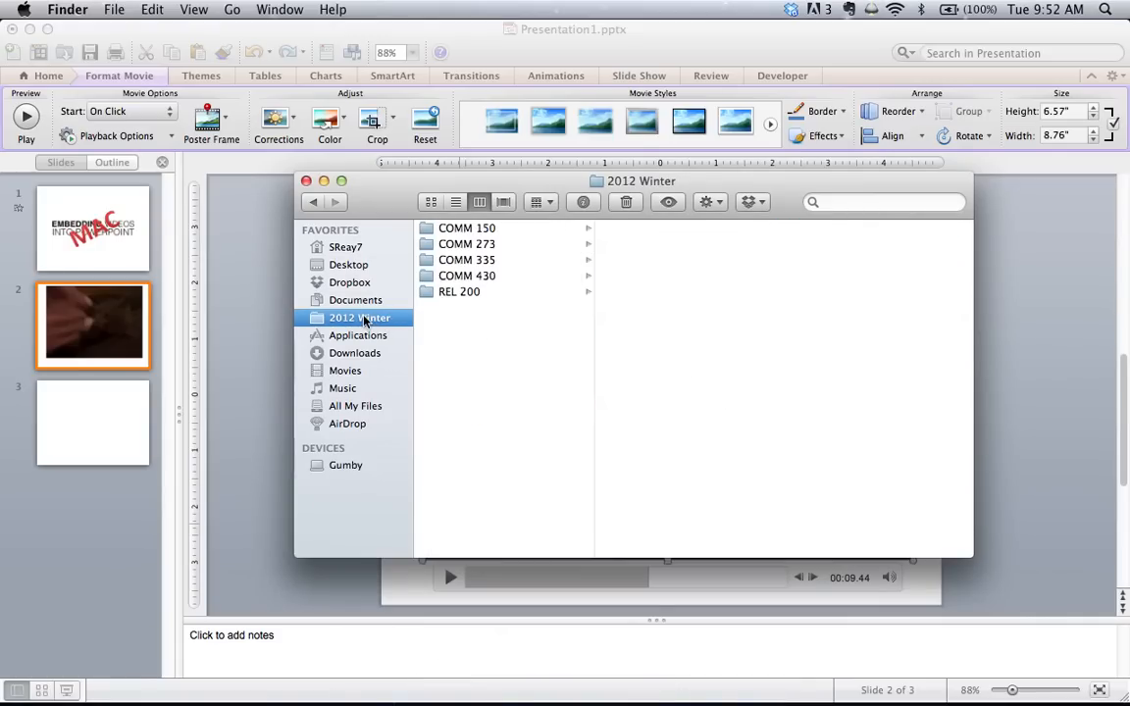
pyautogui.click(466, 243)
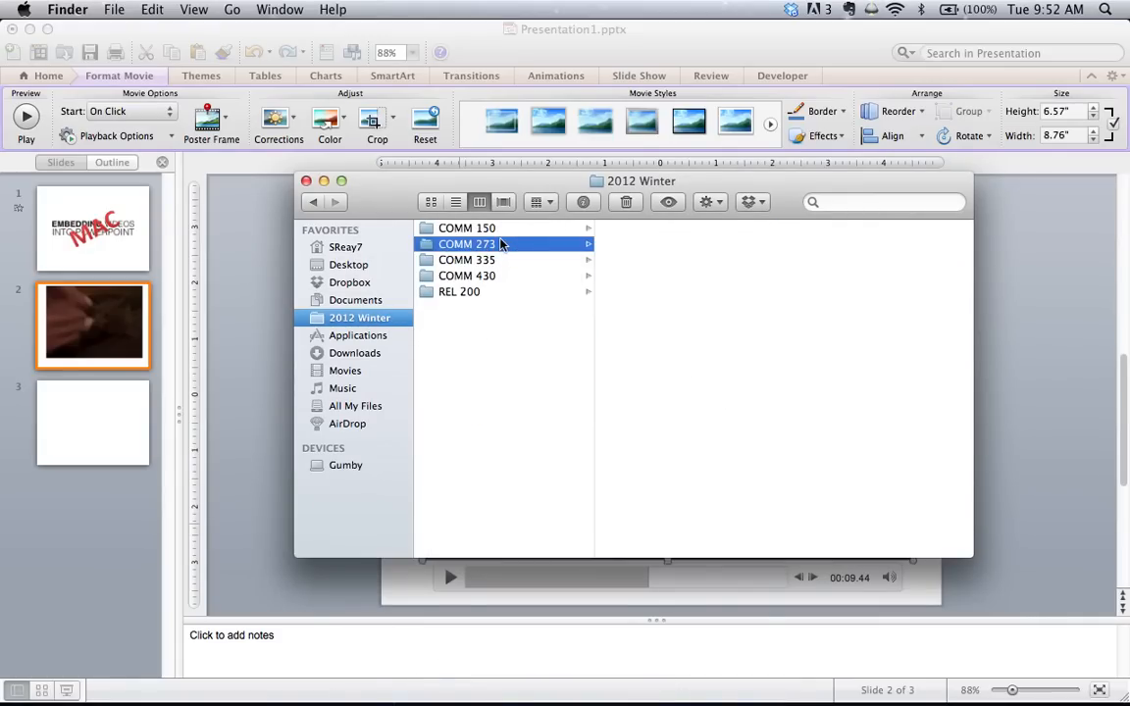
pyautogui.click(467, 243)
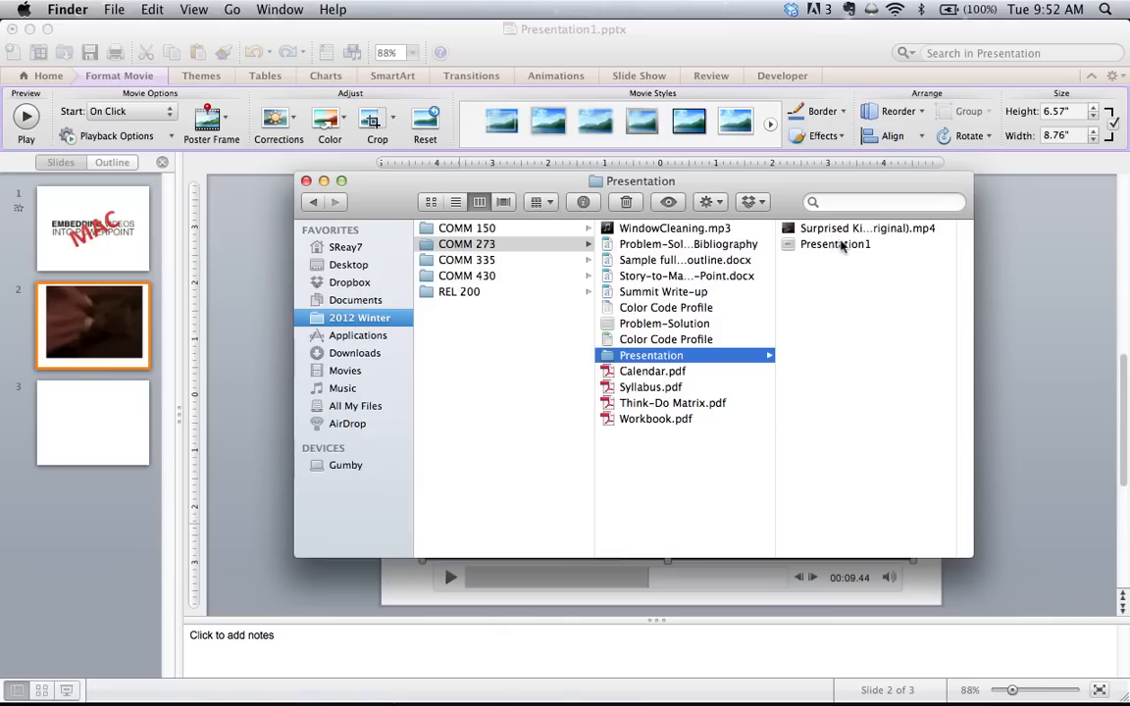
pyautogui.click(867, 228)
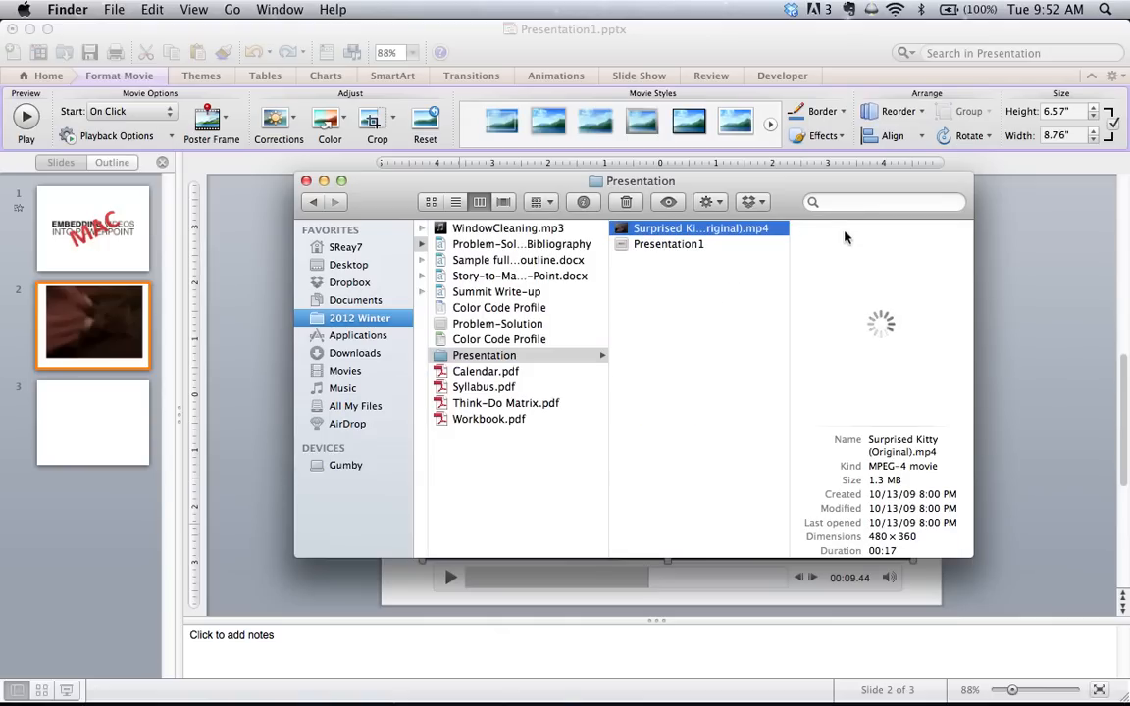
pyautogui.click(667, 243)
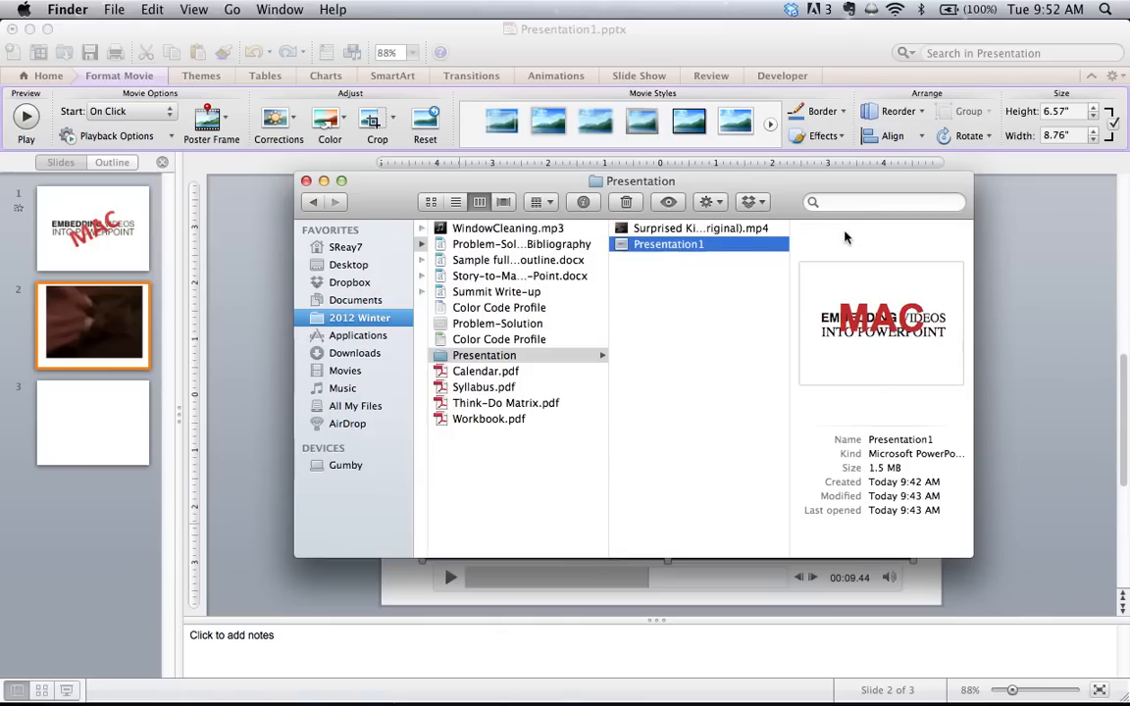
pyautogui.click(700, 228)
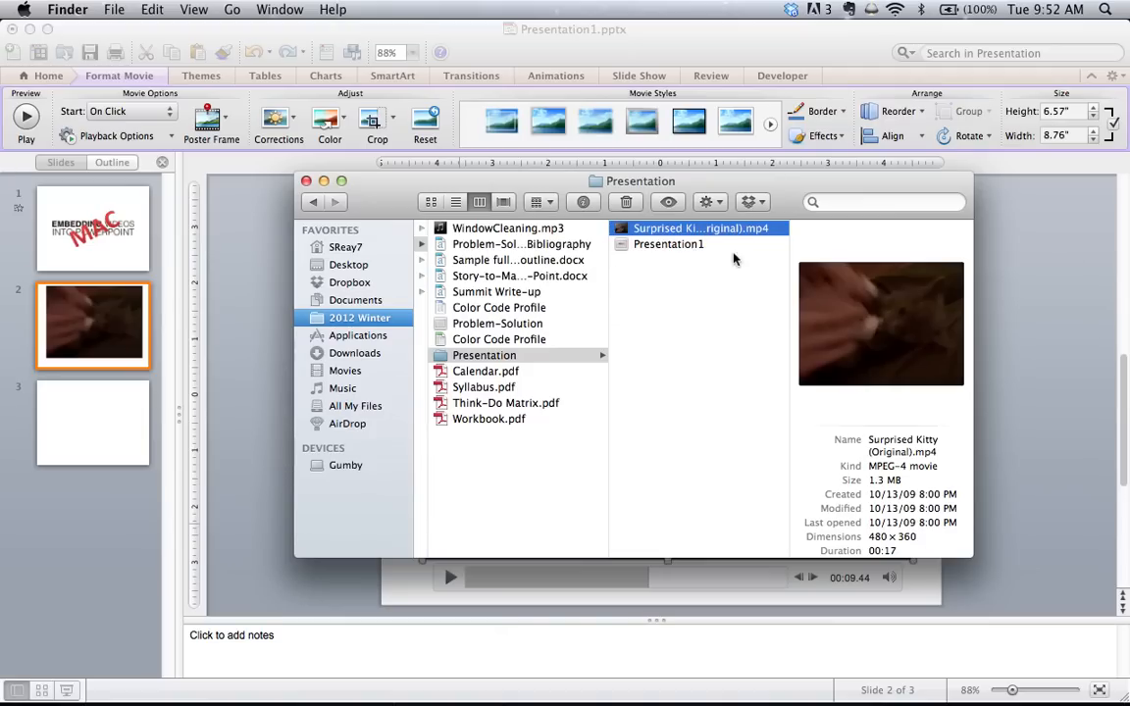
pyautogui.moveTo(696, 345)
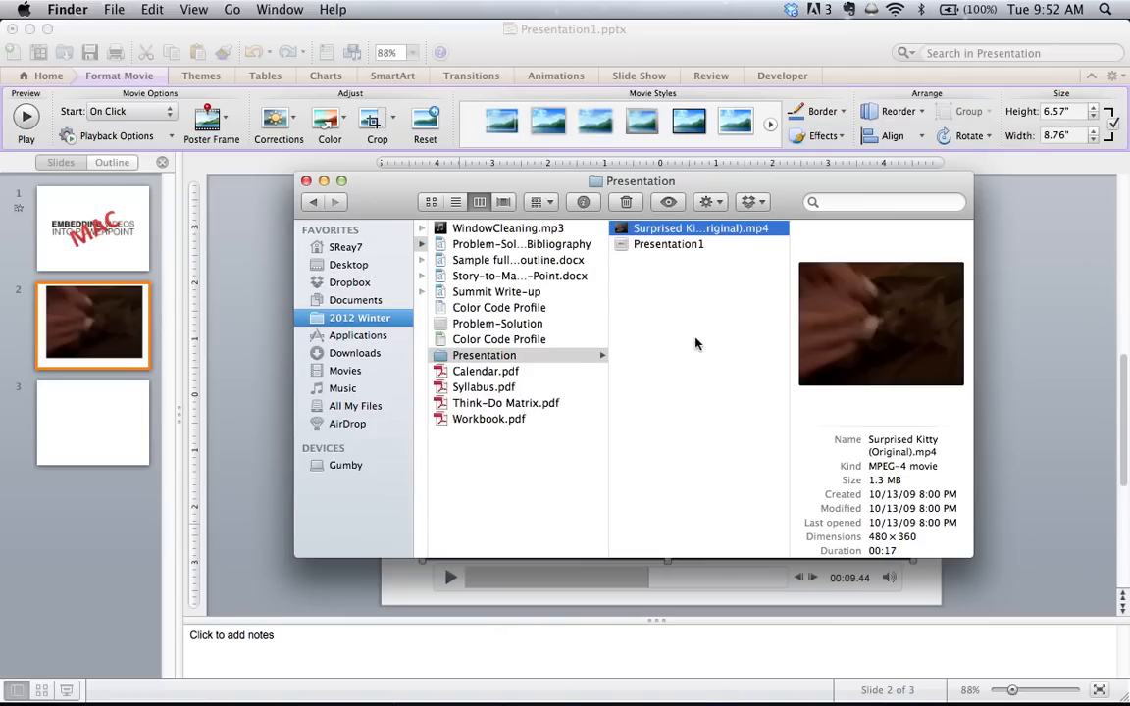
pyautogui.moveTo(717, 263)
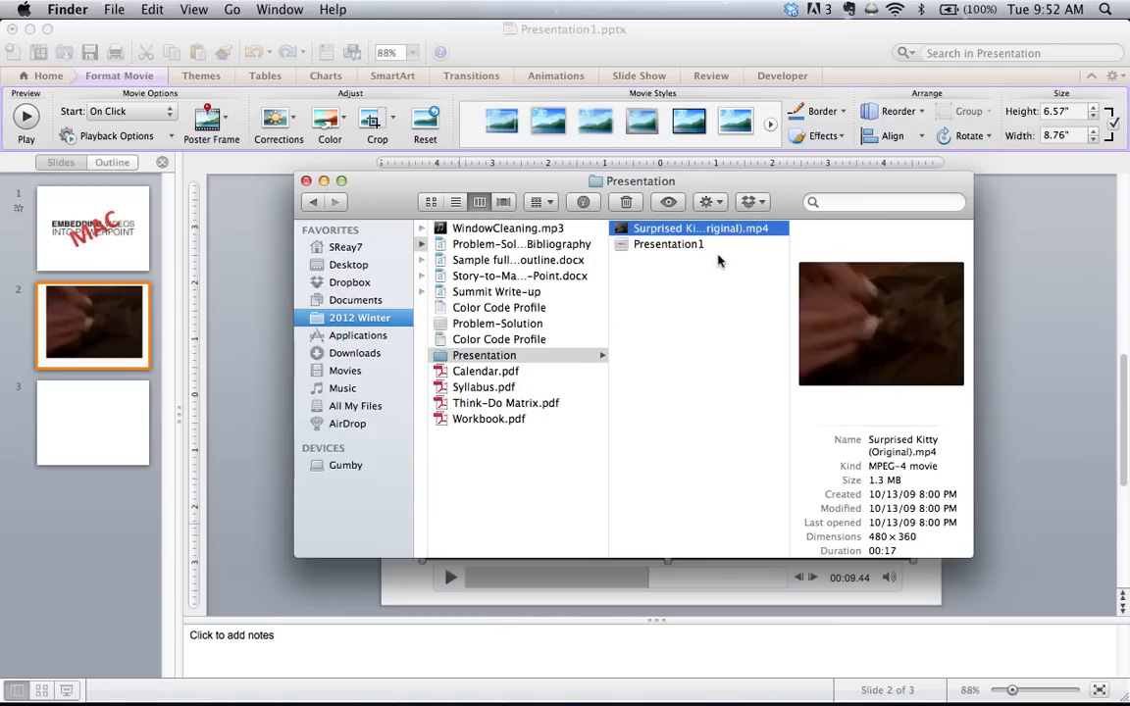
pyautogui.moveTo(716, 231)
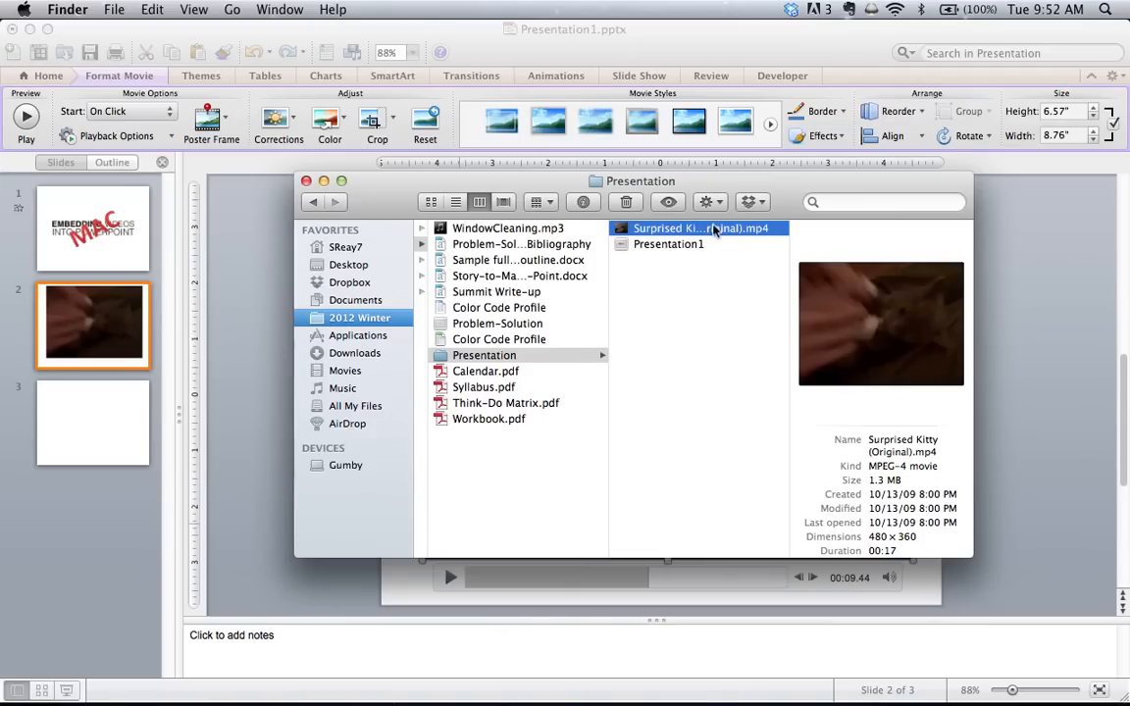